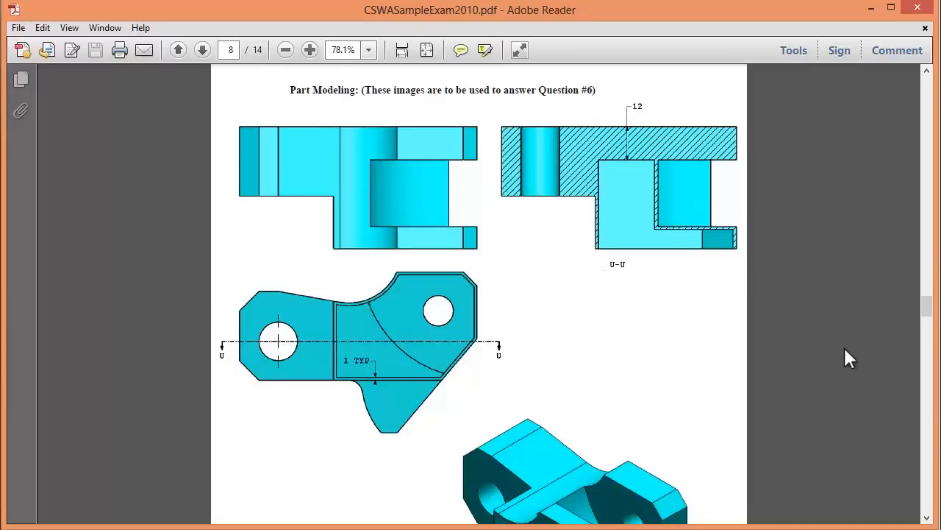
pyautogui.moveTo(845, 353)
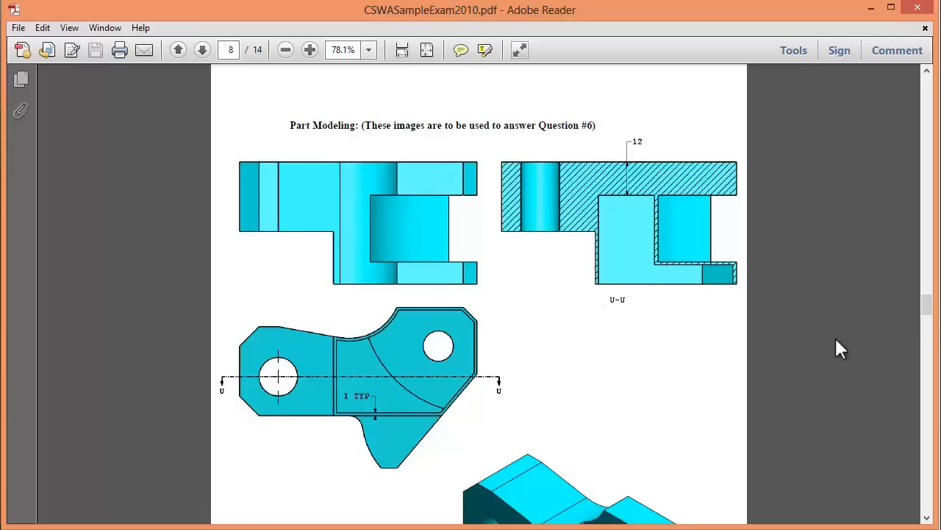
# - Activate configuration Q5 and select Cut-Extrude3 through Cut-Extrude5 together with Plane2
pyautogui.scroll(-3)
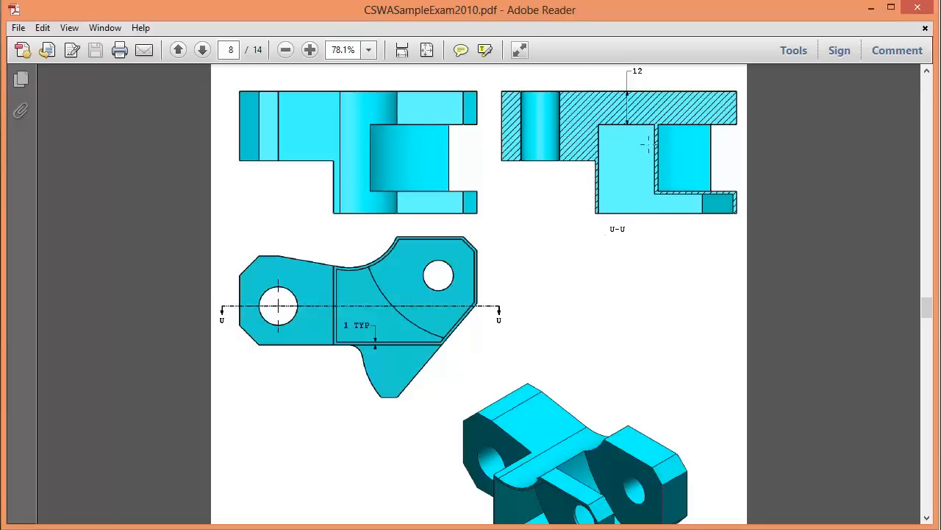
pyautogui.moveTo(692, 271)
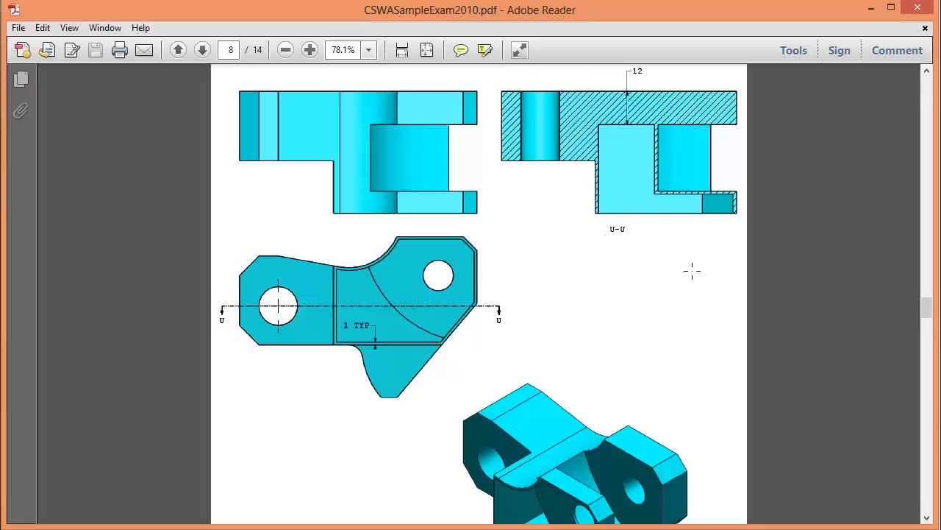
pyautogui.scroll(3)
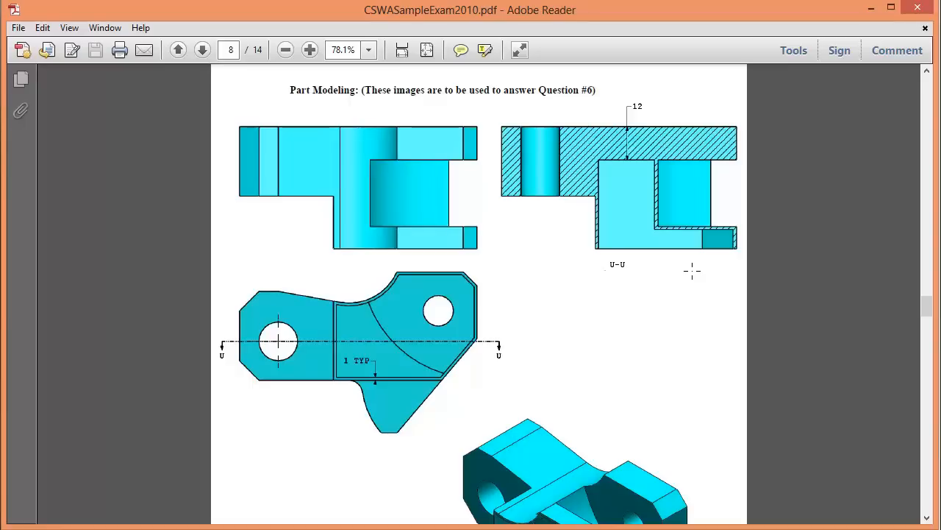
pyautogui.moveTo(931, 226)
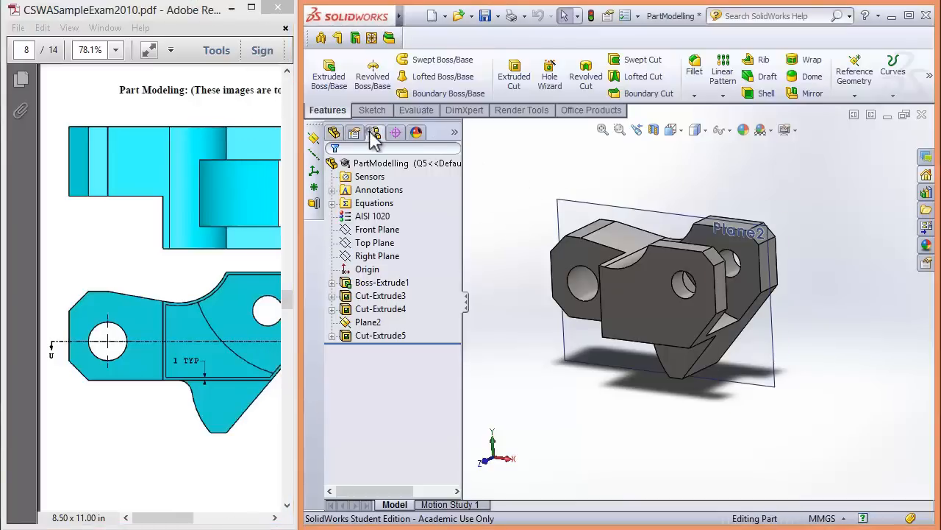
pyautogui.click(375, 132)
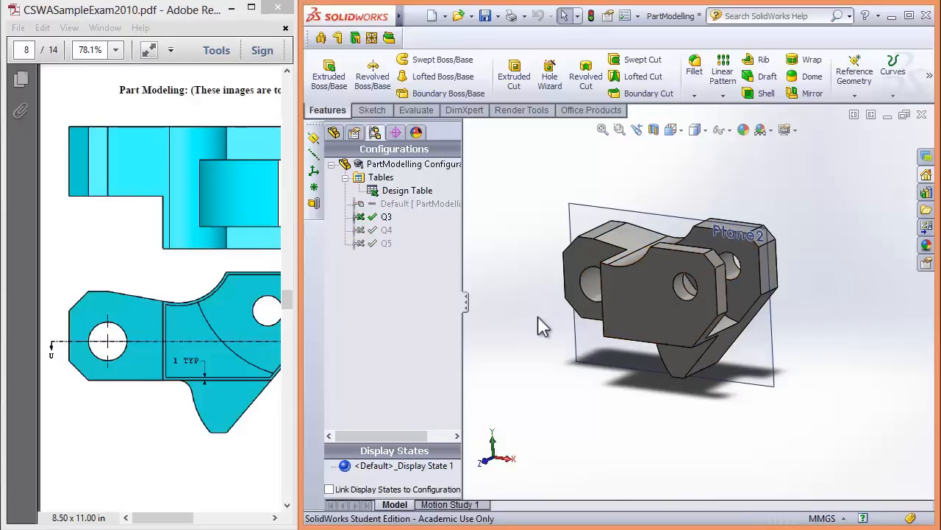
pyautogui.moveTo(540, 321)
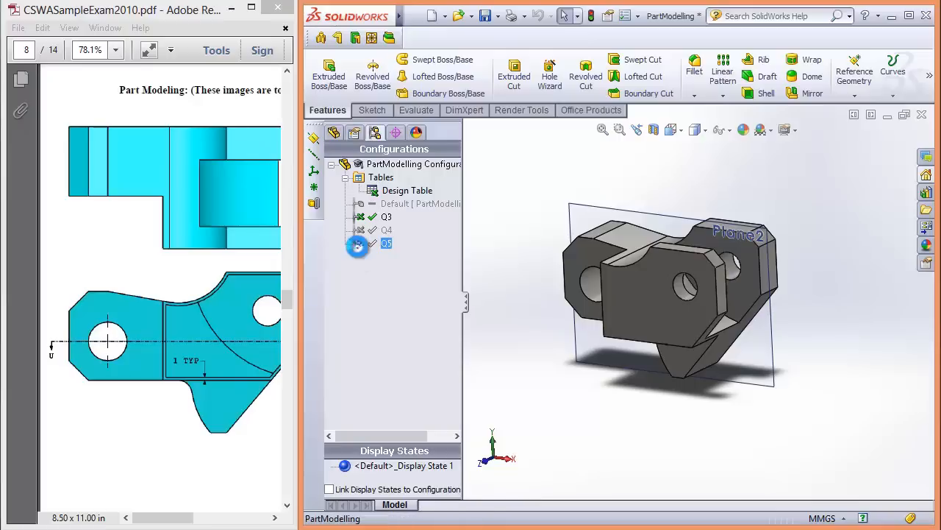
pyautogui.doubleClick(387, 229)
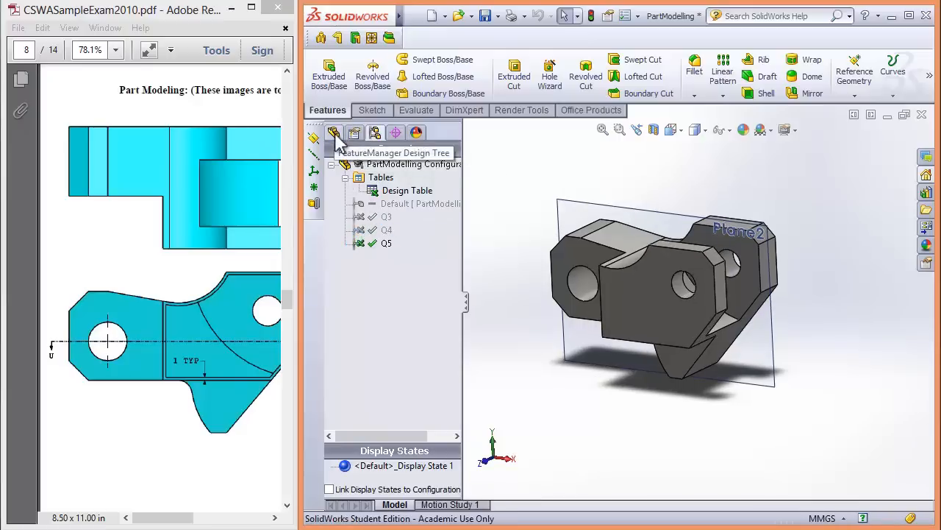
pyautogui.click(333, 133)
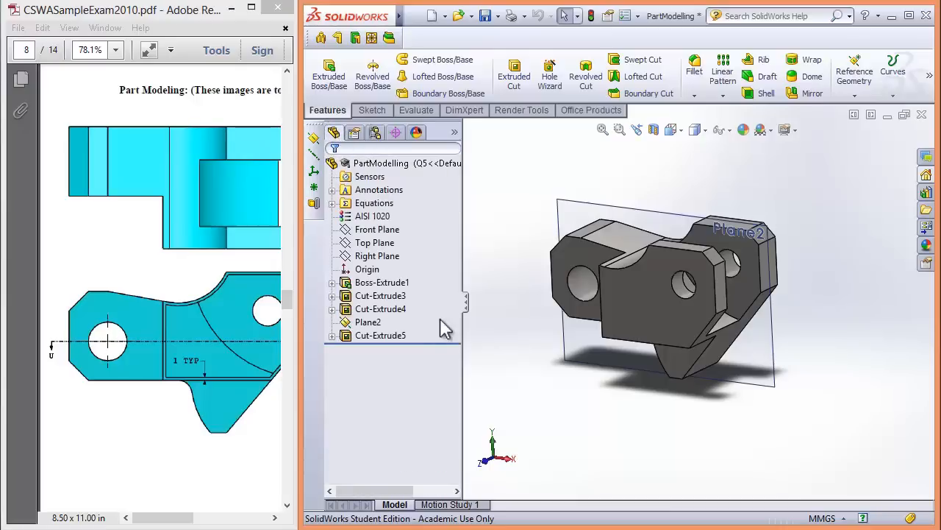
pyautogui.click(380, 336)
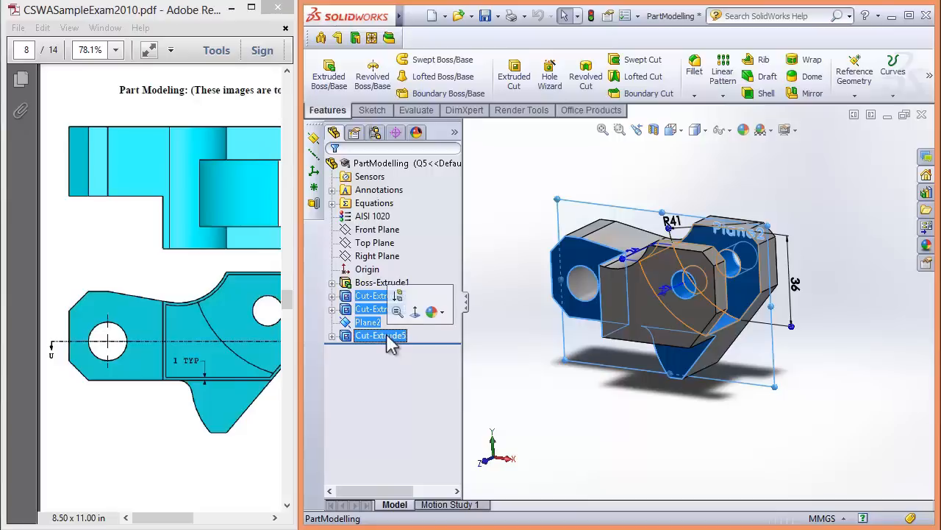
# - Suppress the three cuts and Plane2 in Q3 and Q4, then activate Q3 and Q4
pyautogui.rightClick(380, 335)
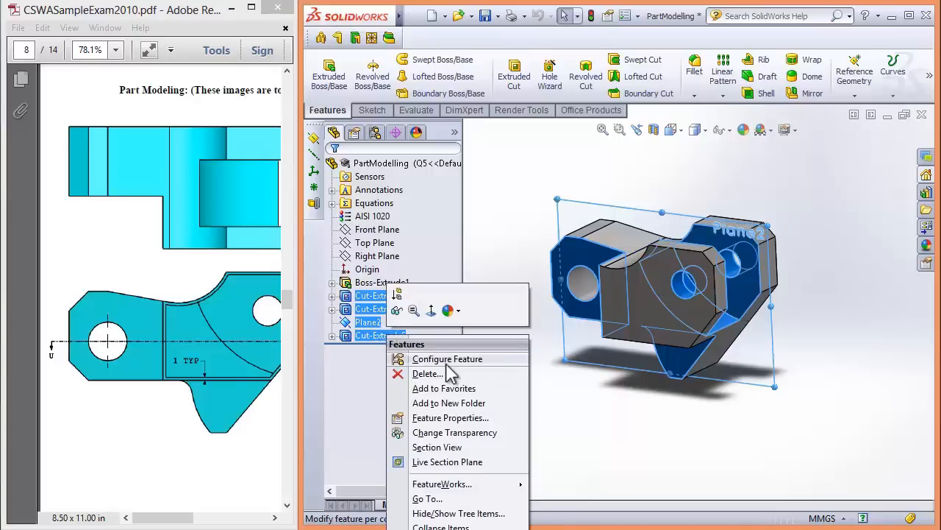
pyautogui.moveTo(456, 364)
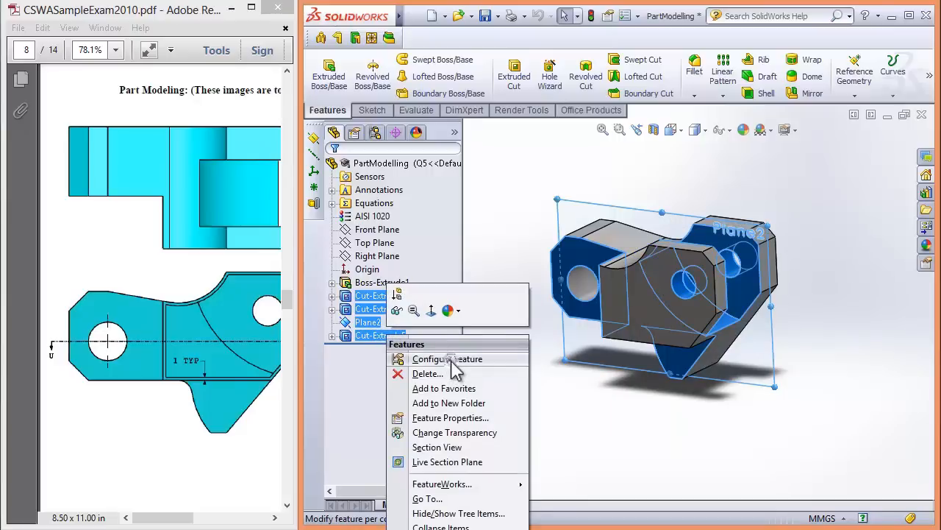
pyautogui.click(448, 358)
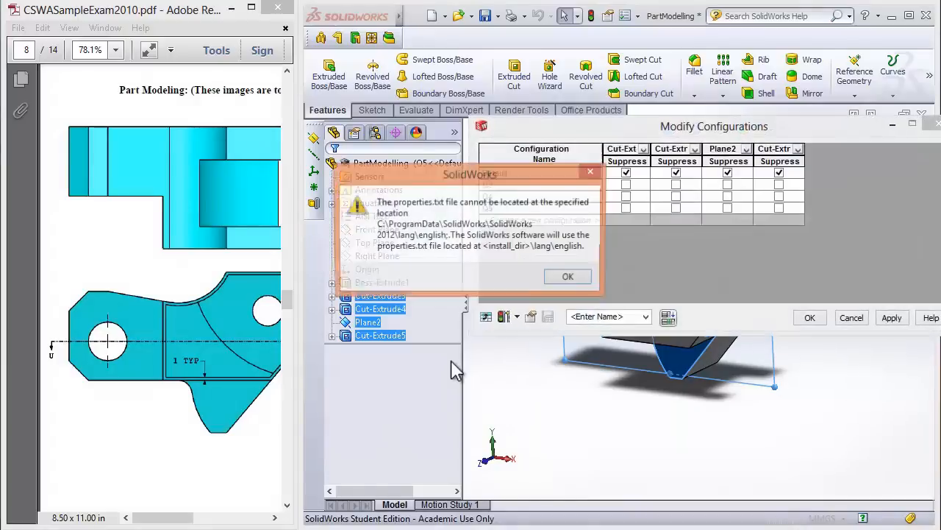
pyautogui.click(567, 276)
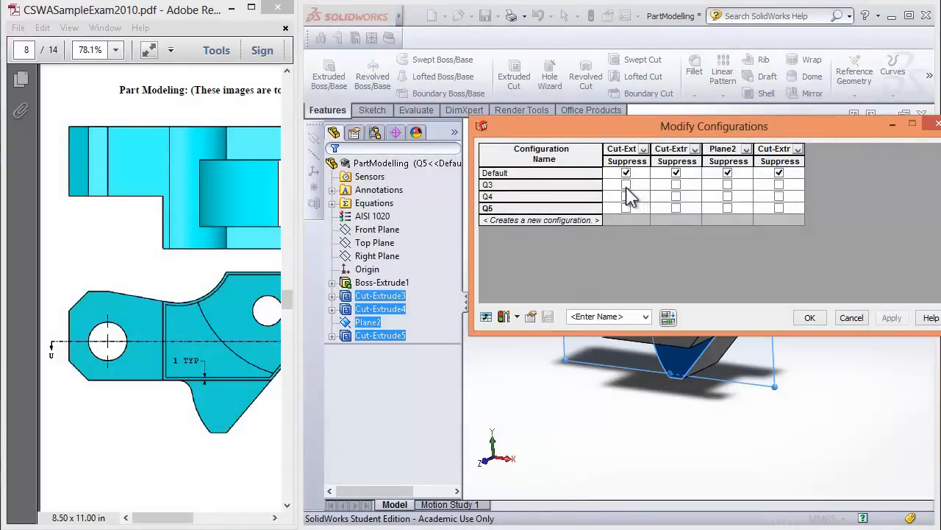
pyautogui.click(626, 184)
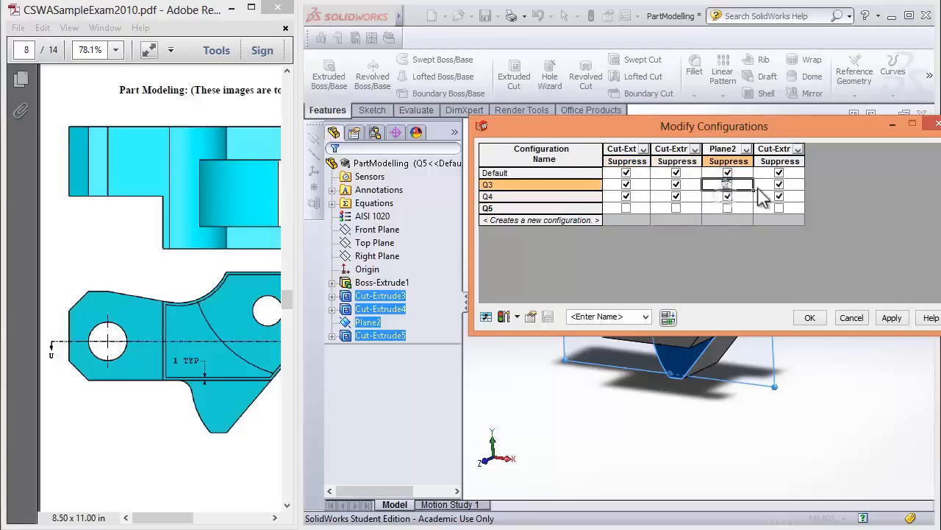
pyautogui.click(810, 317)
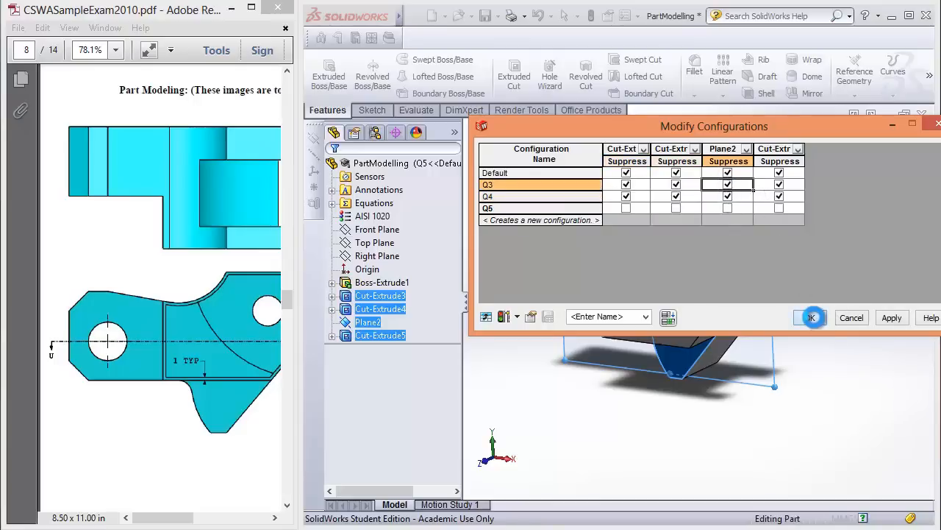
pyautogui.click(810, 317)
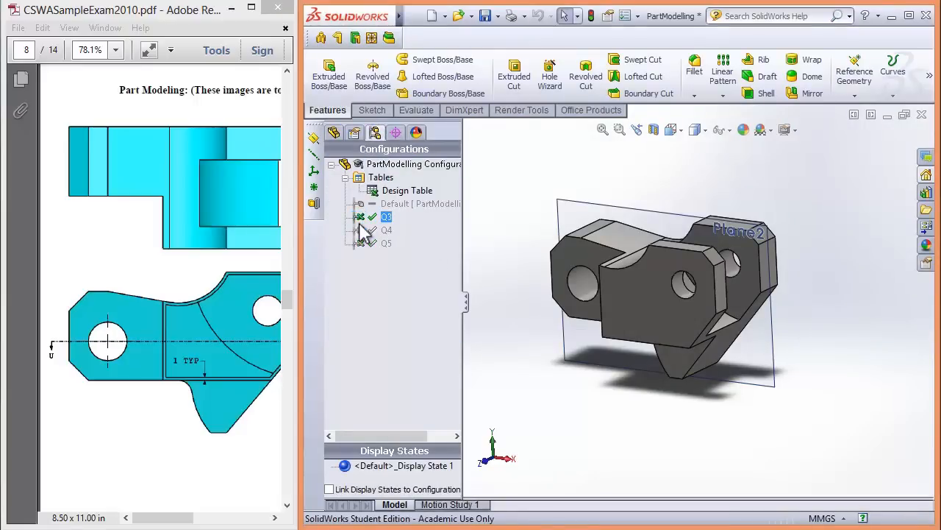
pyautogui.doubleClick(386, 230)
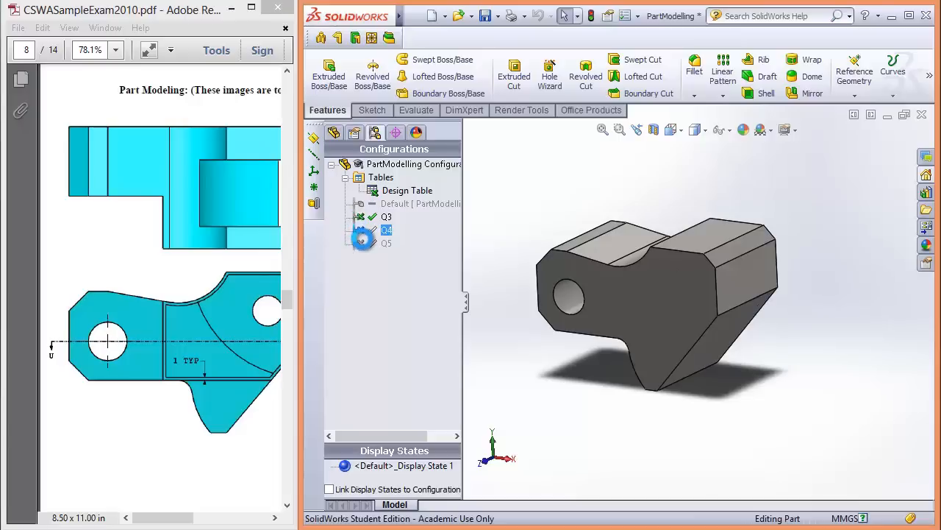
pyautogui.doubleClick(386, 243)
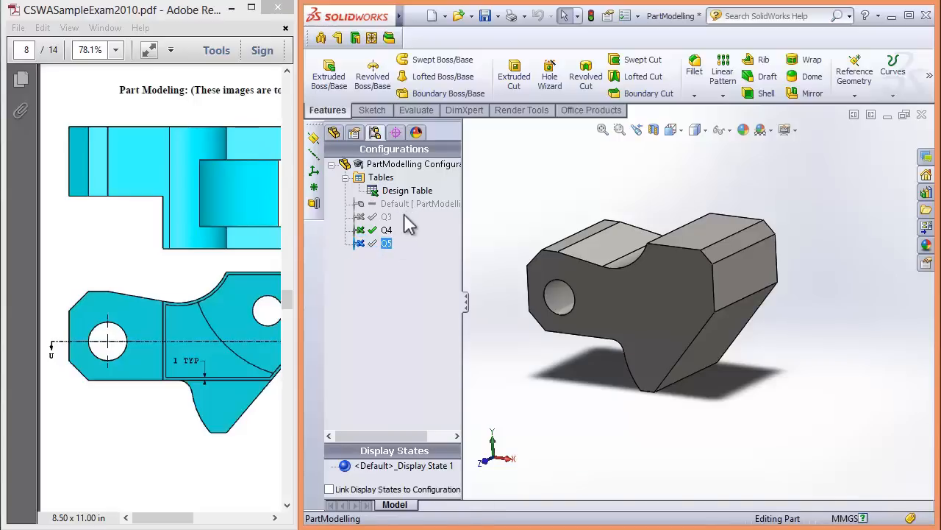
# - Add a Q6 row with values 86, 58 and 44 to the design table
pyautogui.rightClick(407, 190)
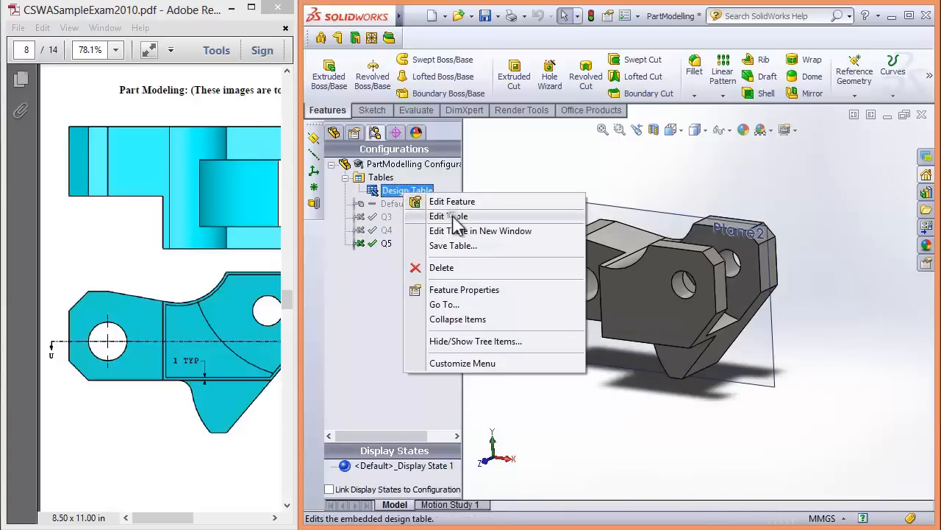
pyautogui.click(448, 215)
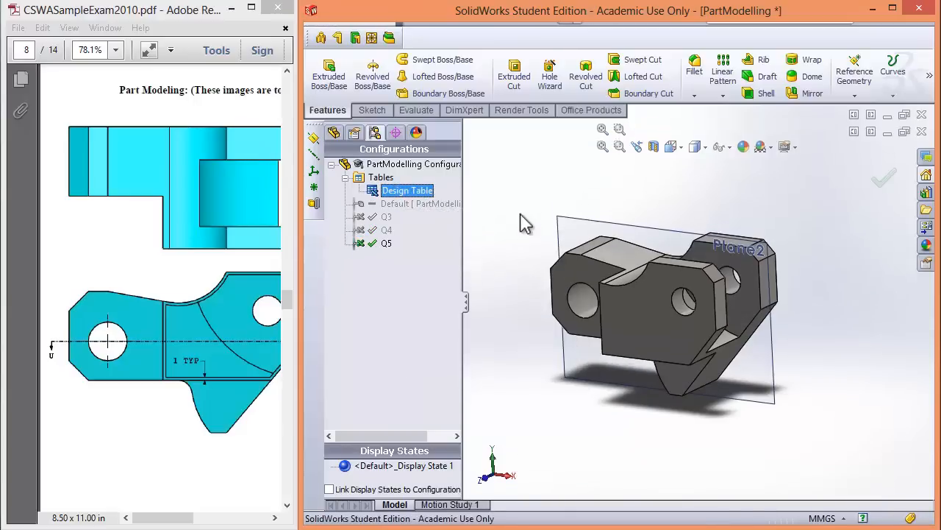
pyautogui.doubleClick(407, 190)
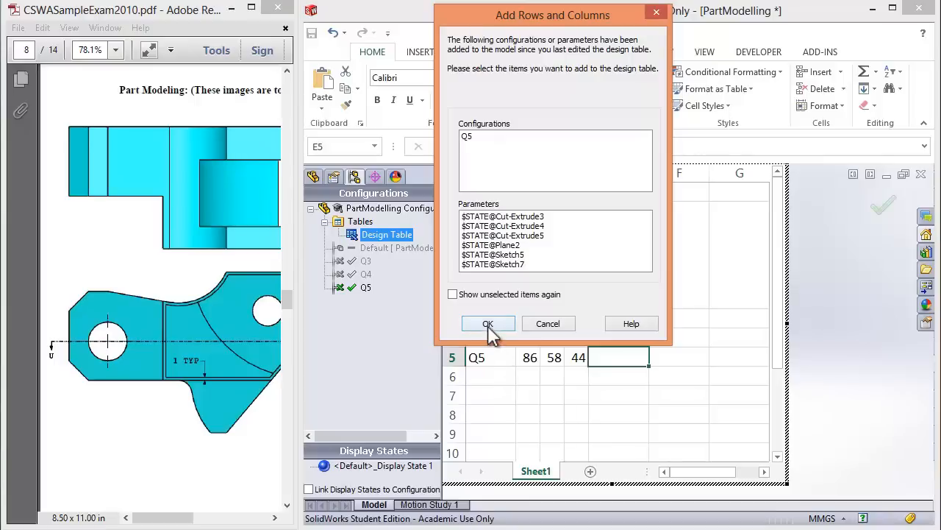
pyautogui.click(488, 323)
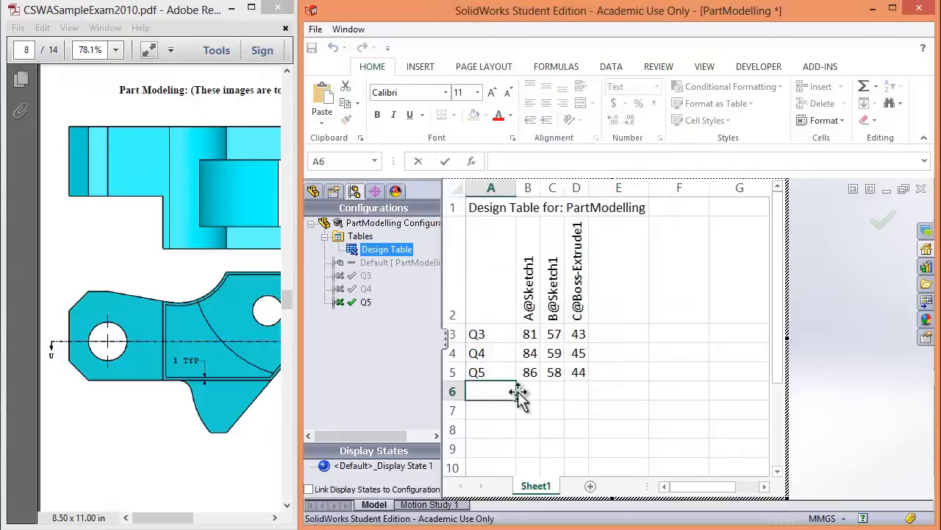
pyautogui.write('Q6')
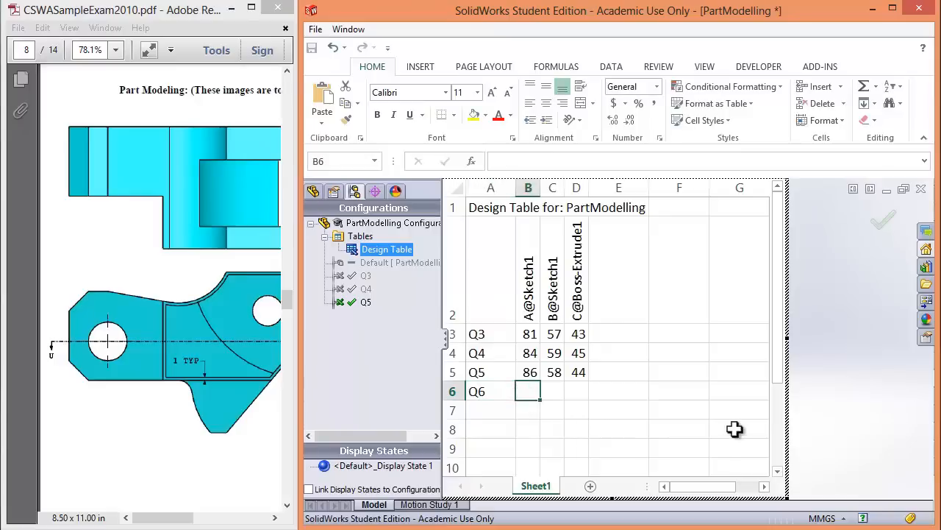
pyautogui.write('86')
pyautogui.click(577, 392)
pyautogui.write('44')
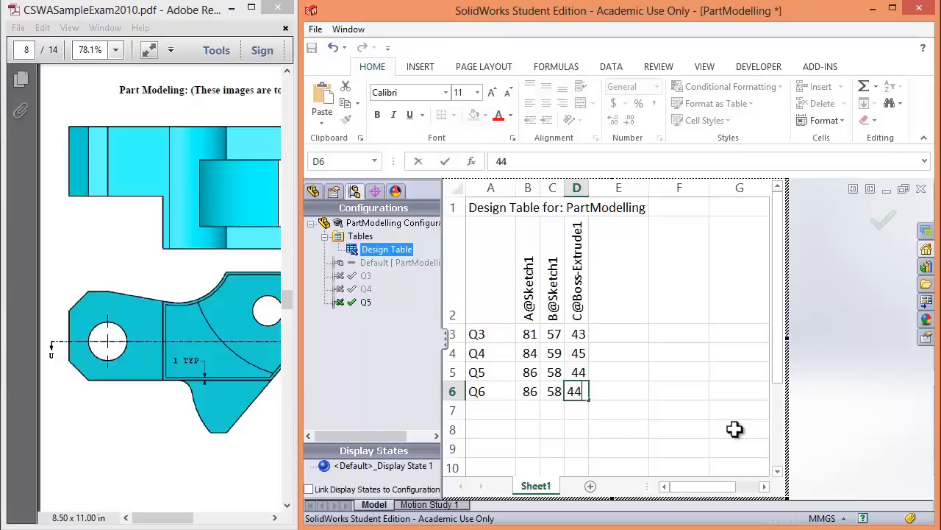
pyautogui.click(739, 371)
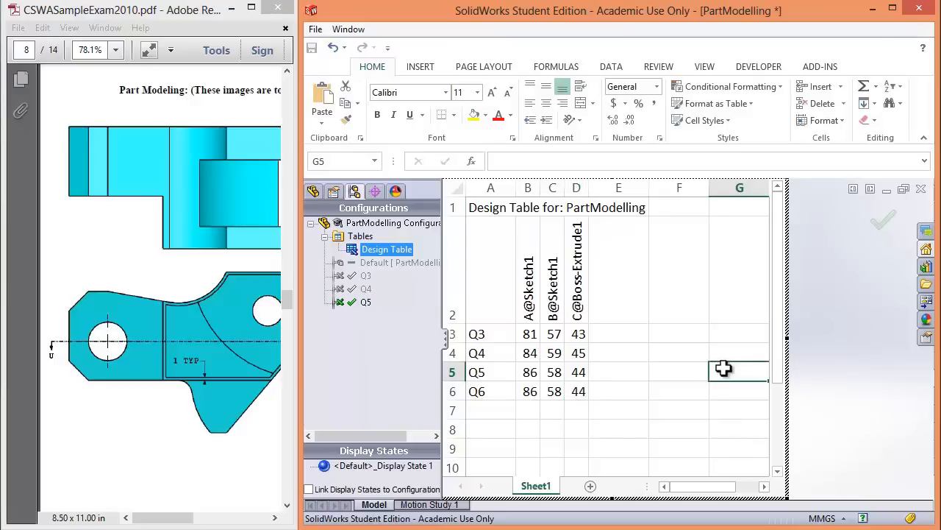
pyautogui.moveTo(827, 367)
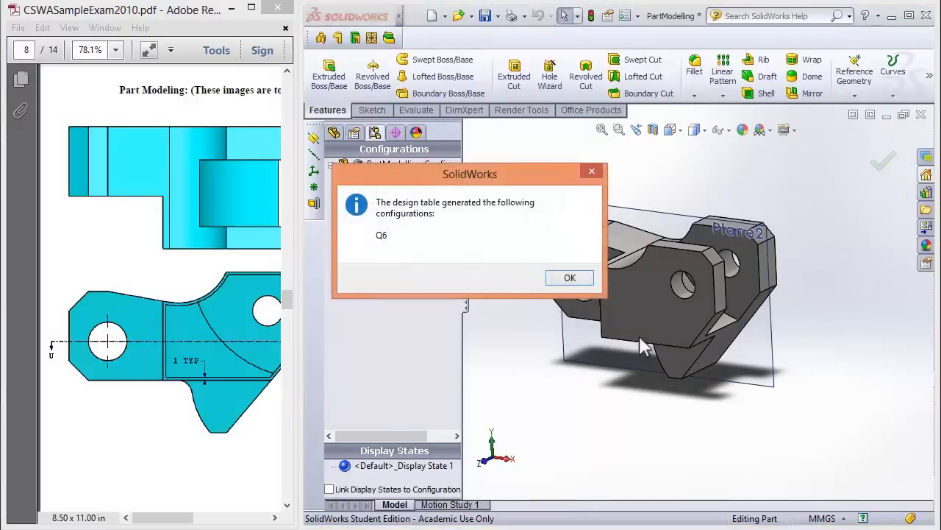
pyautogui.click(569, 278)
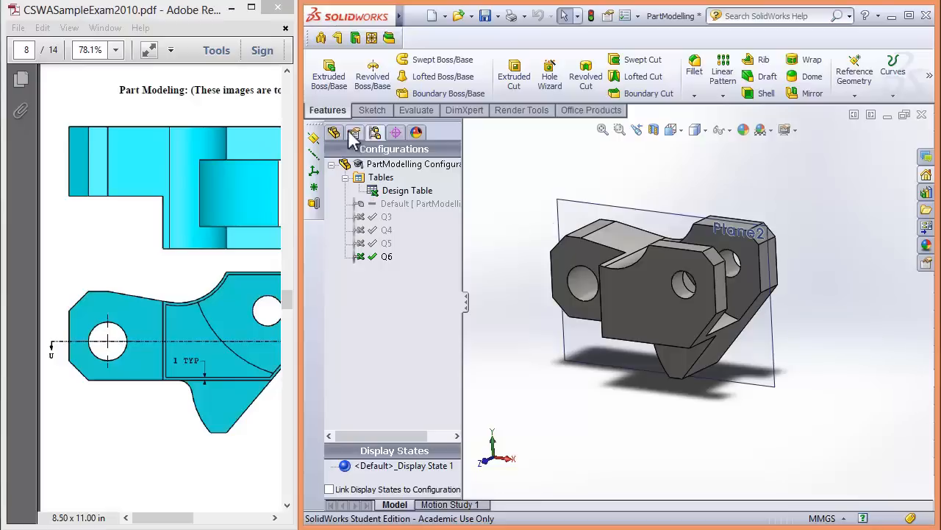
# - Select Plane2 in the feature tree and open a new sketch on it
pyautogui.click(333, 133)
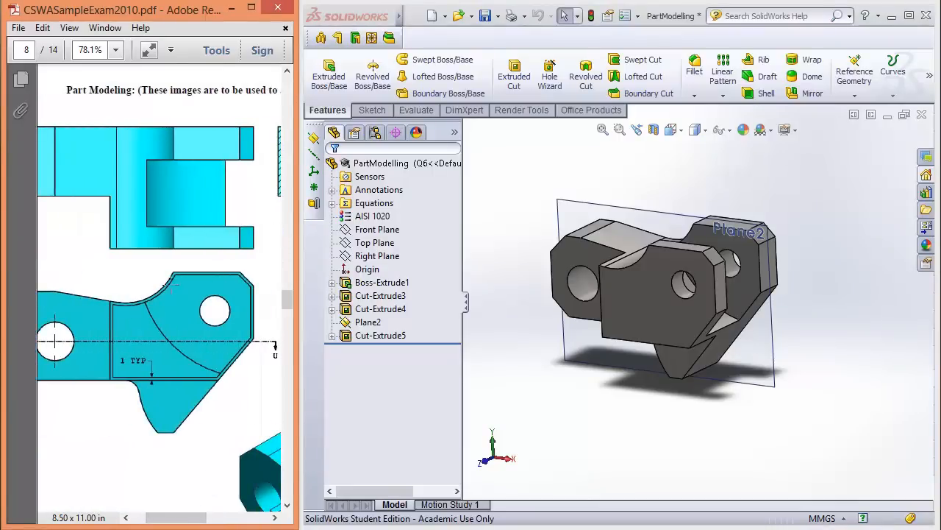
pyautogui.click(381, 281)
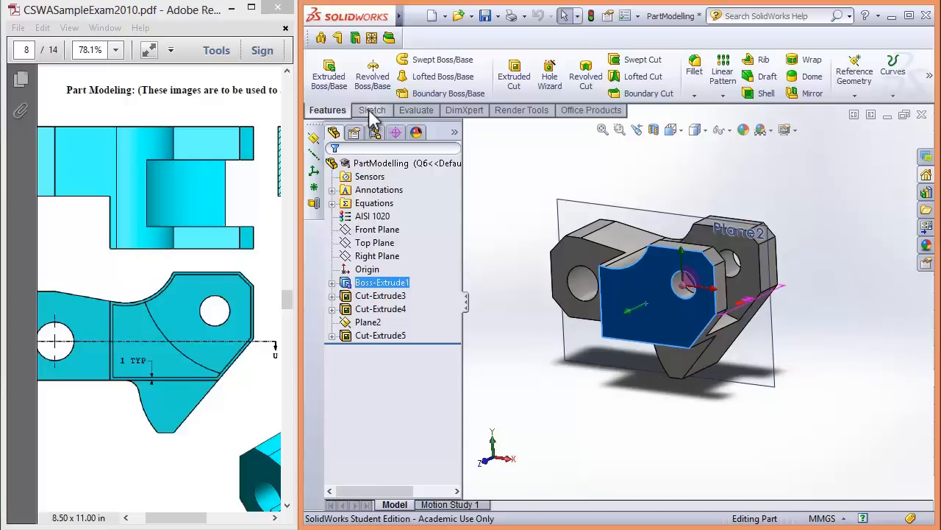
pyautogui.click(371, 109)
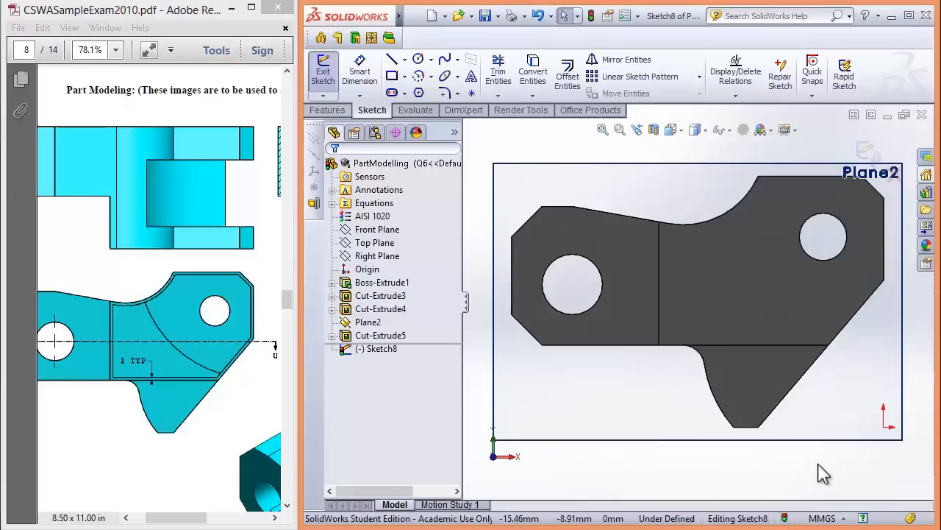
pyautogui.moveTo(818, 478)
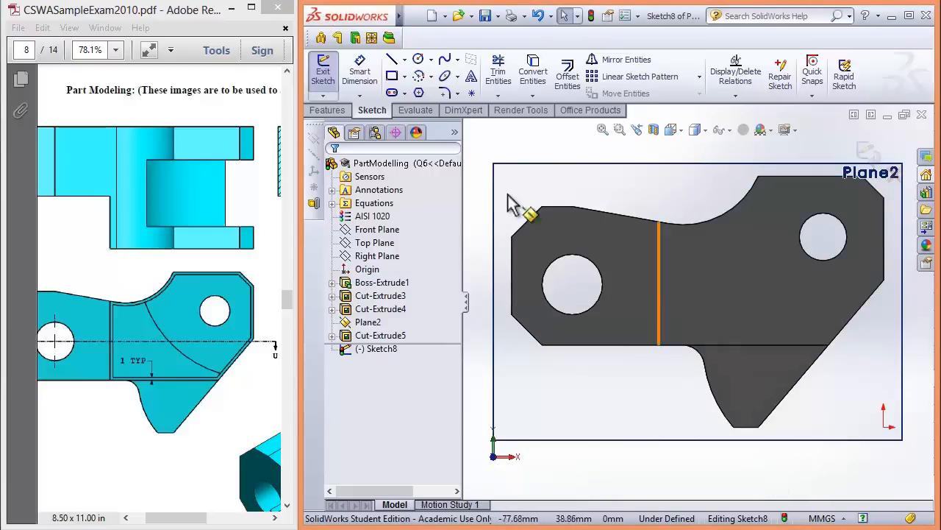
pyautogui.moveTo(567, 73)
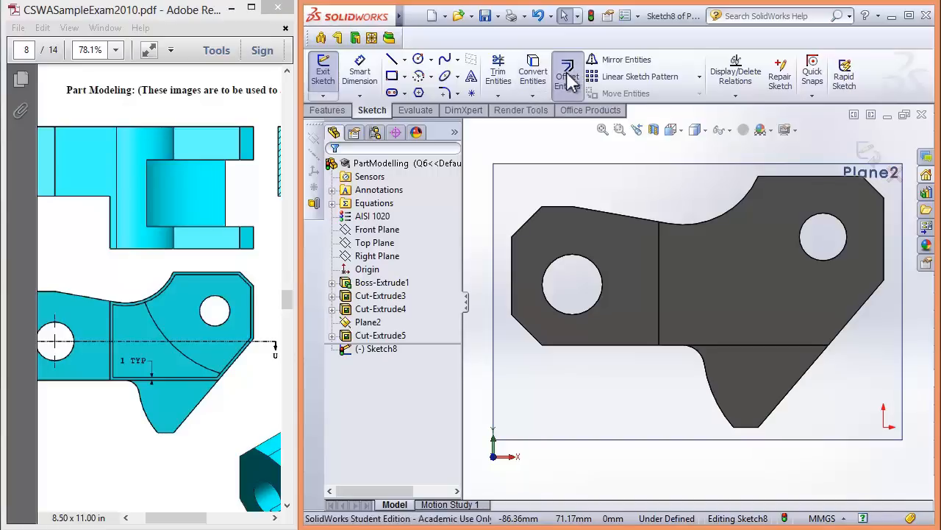
# - Offset the outline edges, including the curved and bottom edges, 1 mm inward
pyautogui.click(567, 74)
pyautogui.write('1')
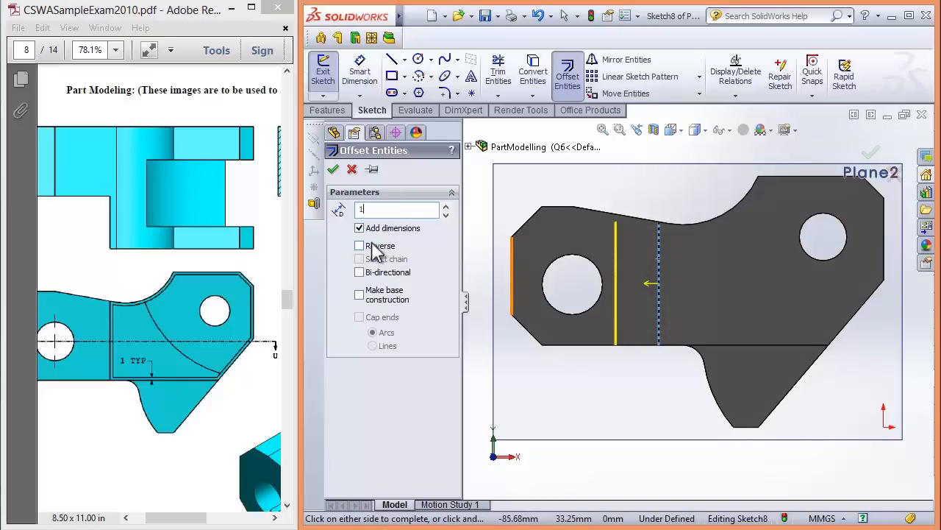
pyautogui.click(360, 245)
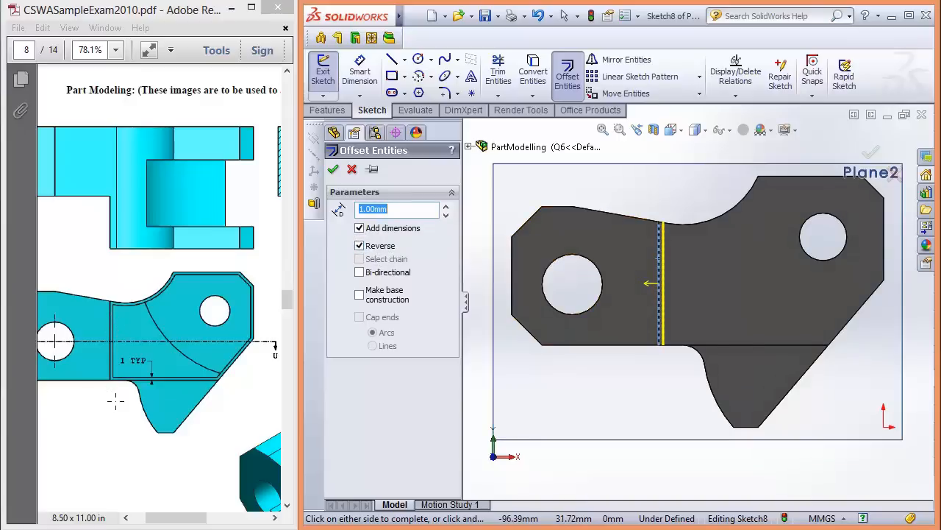
pyautogui.moveTo(692, 235)
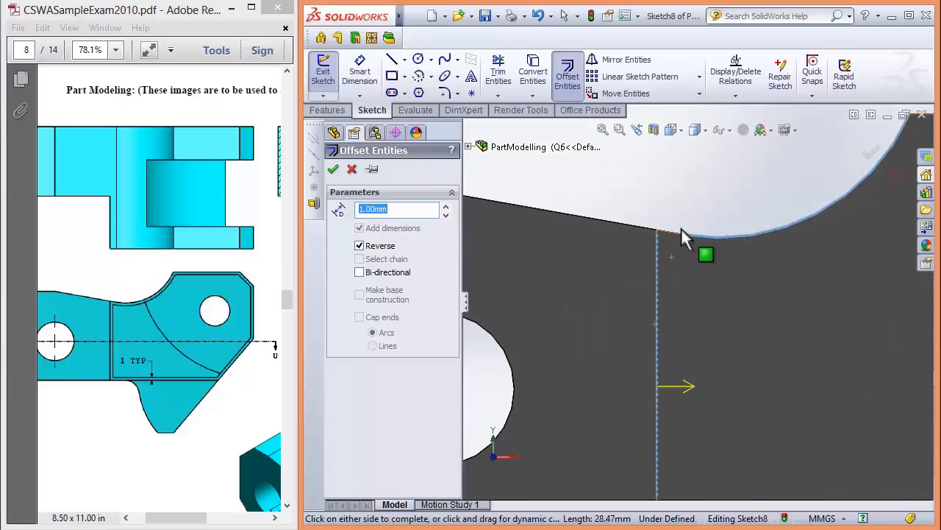
pyautogui.click(359, 245)
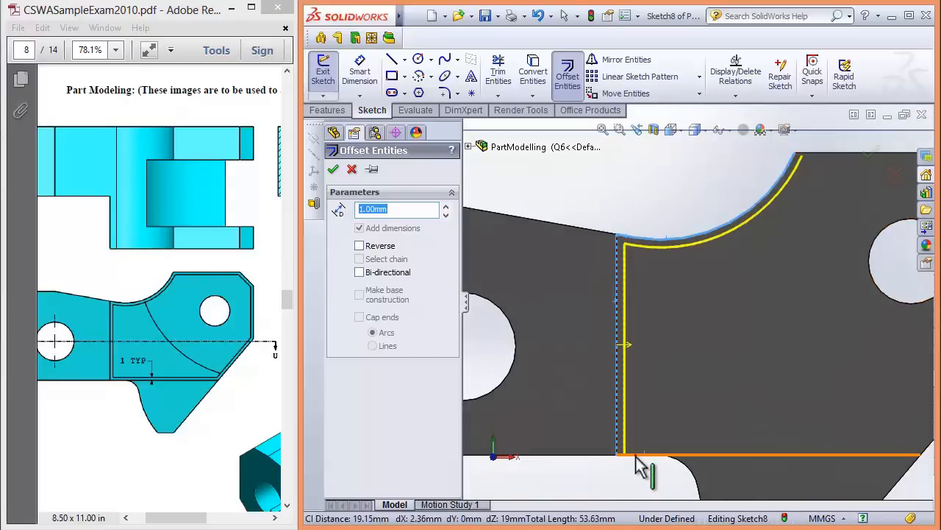
pyautogui.click(359, 245)
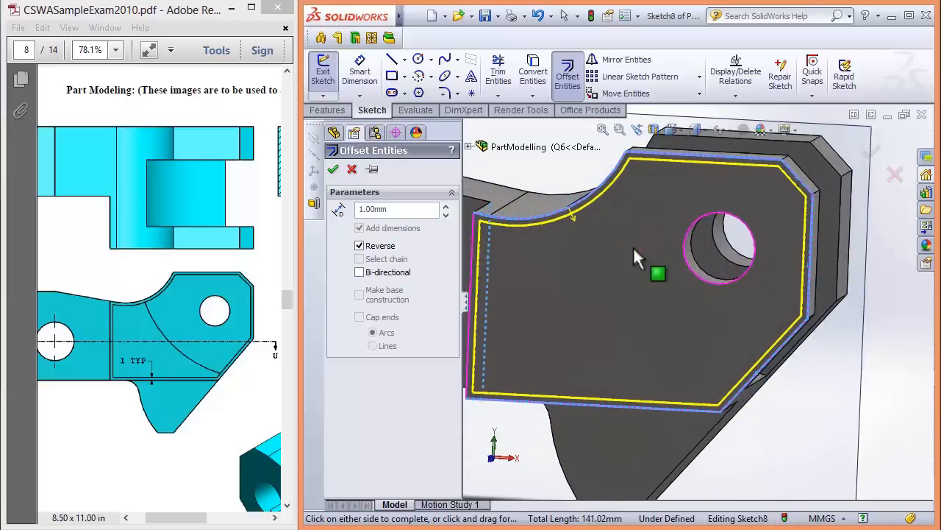
pyautogui.click(334, 170)
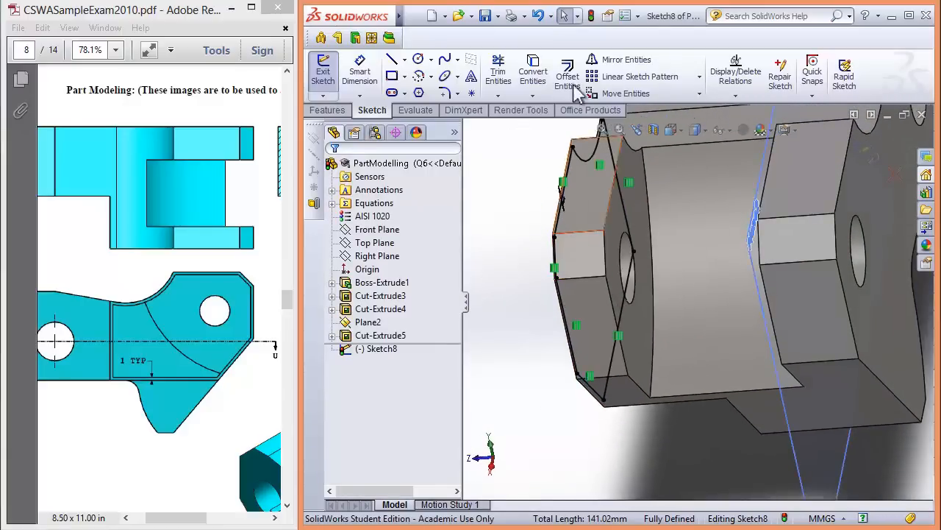
# - Offset the curved dividing edge by 1 mm and orbit to inspect the sketch
pyautogui.click(567, 74)
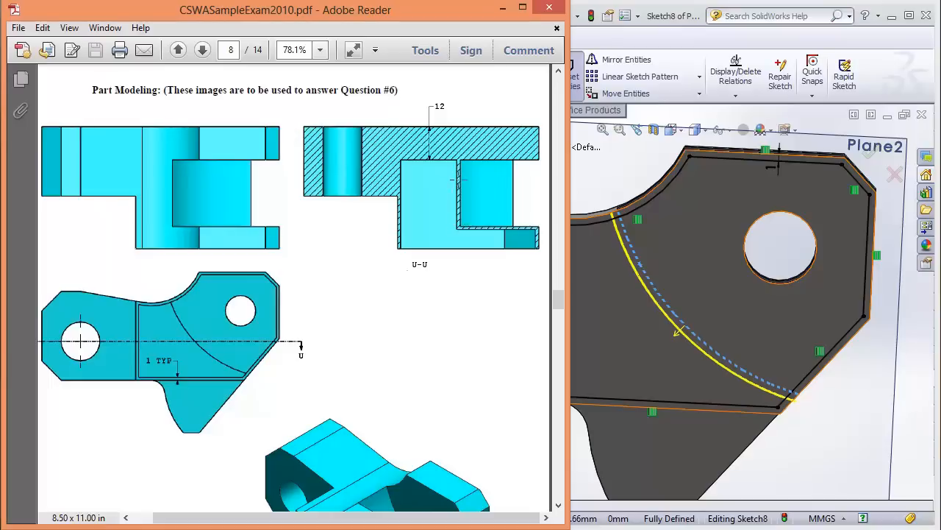
pyautogui.scroll(-3)
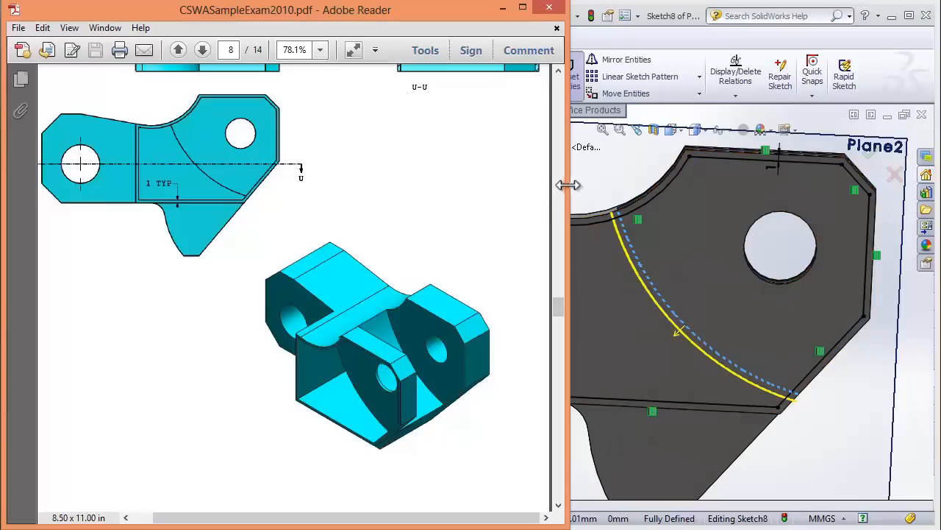
pyautogui.click(567, 73)
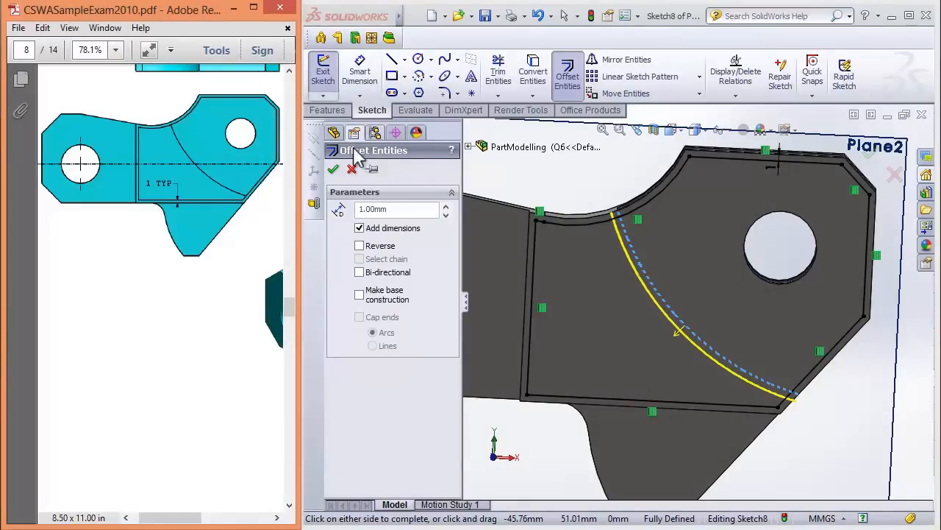
pyautogui.click(334, 169)
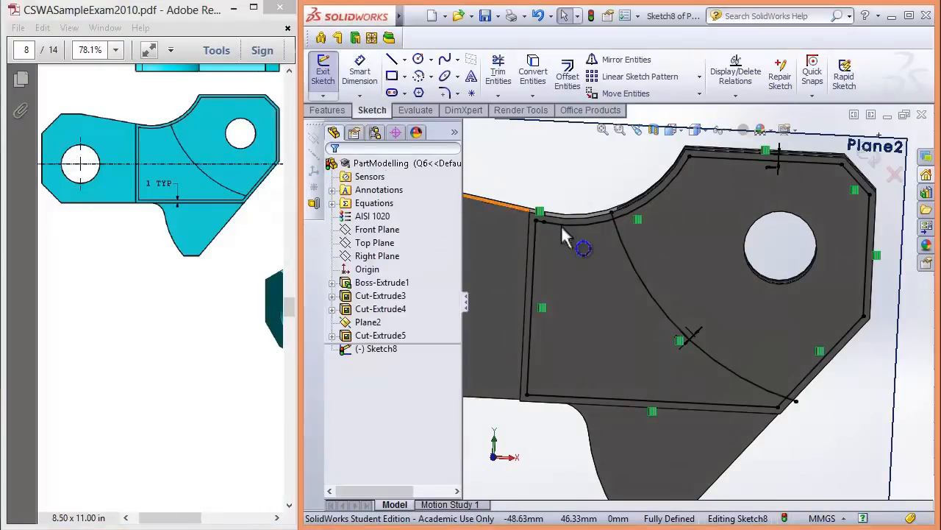
pyautogui.moveTo(581, 246); pyautogui.dragTo(618, 214)
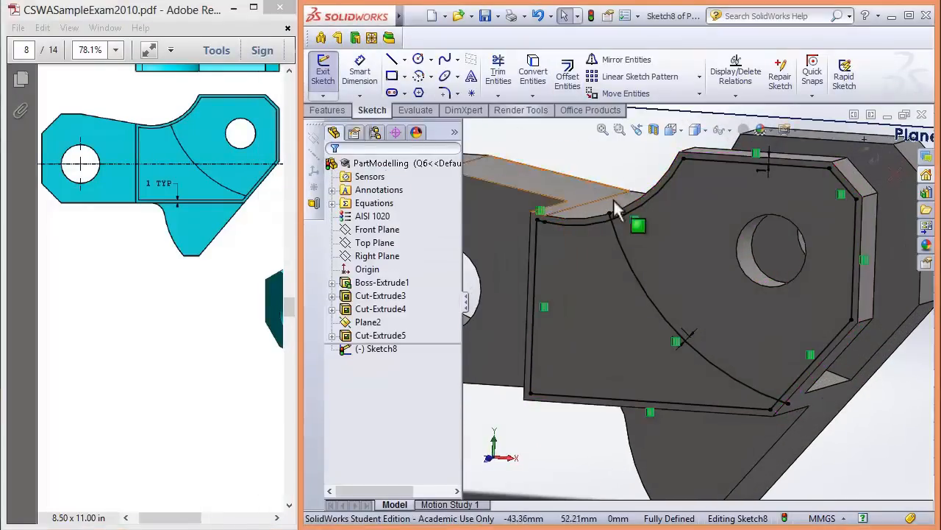
pyautogui.moveTo(498, 70)
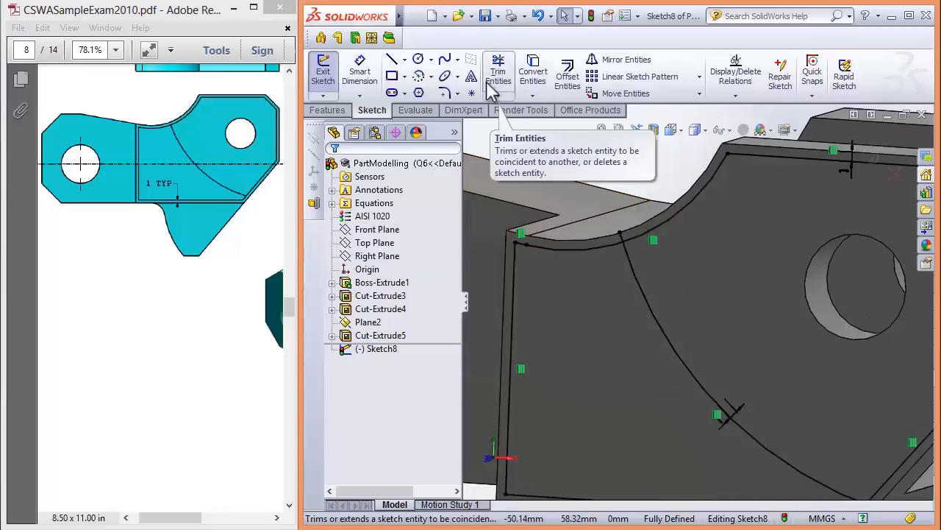
pyautogui.click(498, 72)
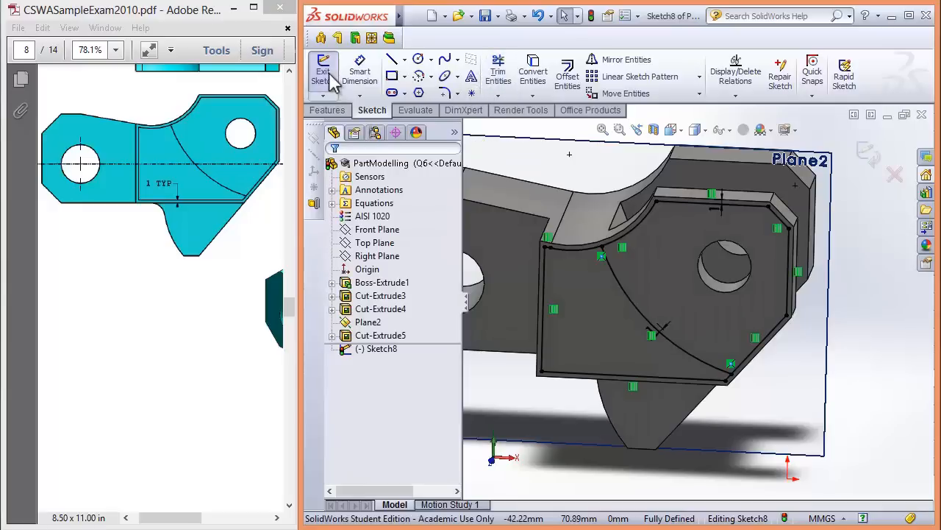
# - Exit Sketch8 and select it in the feature tree for the next feature
pyautogui.click(324, 74)
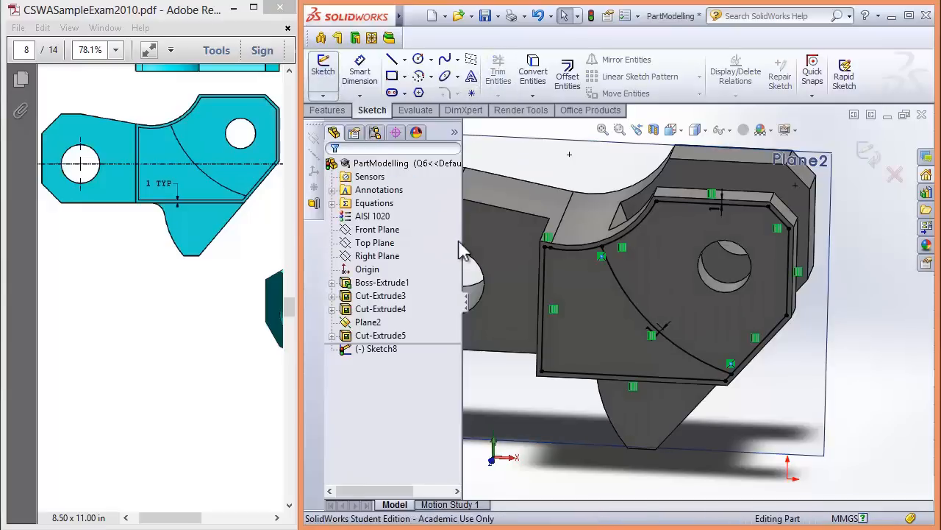
pyautogui.click(375, 348)
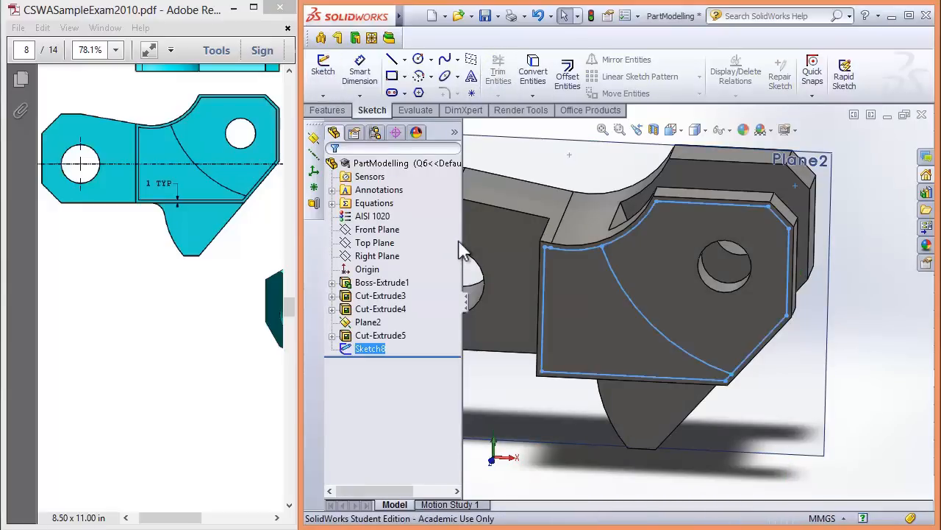
pyautogui.click(326, 109)
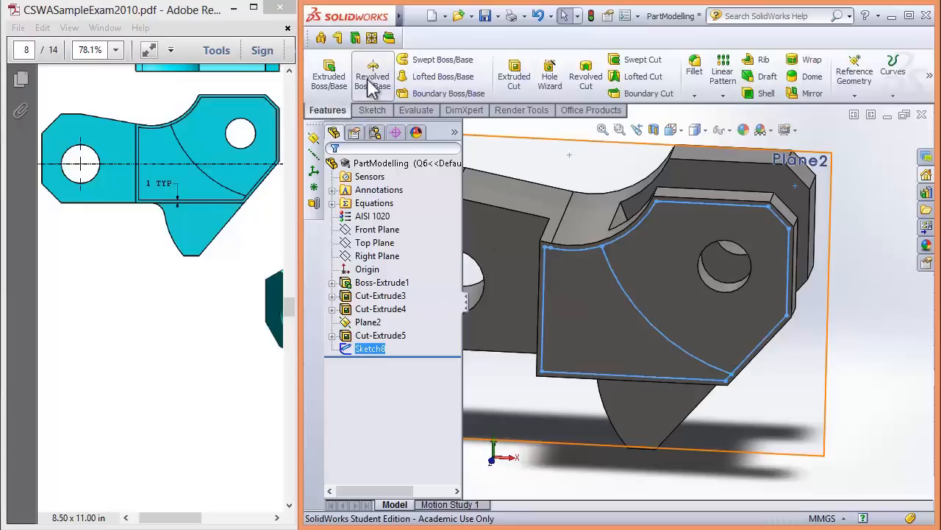
pyautogui.moveTo(514, 76)
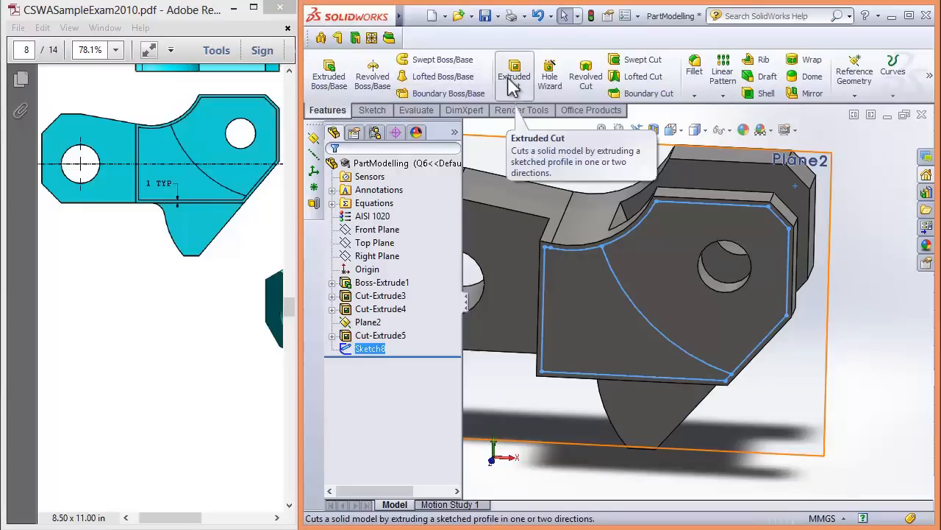
# - Cut the outer Sketch8 region to 1 mm offset from the far face, creating Cut-Extrude6
pyautogui.click(514, 76)
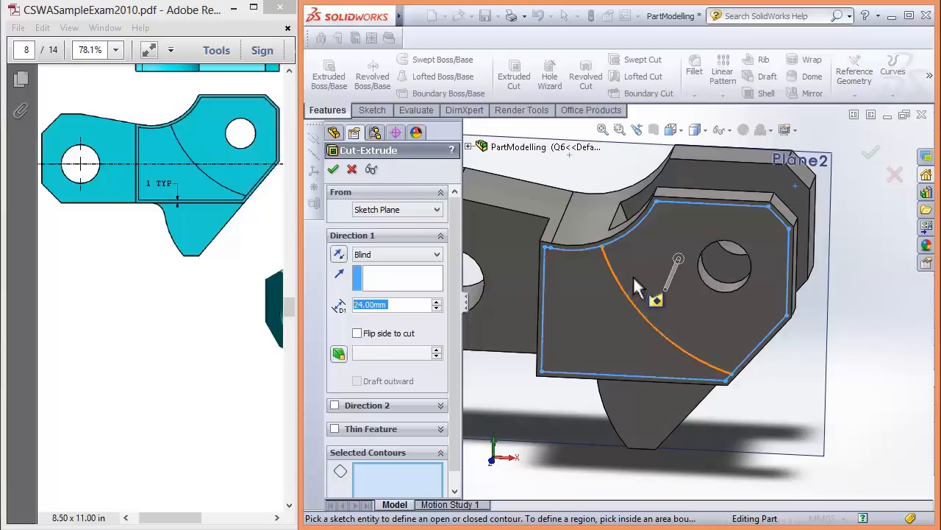
pyautogui.click(655, 300)
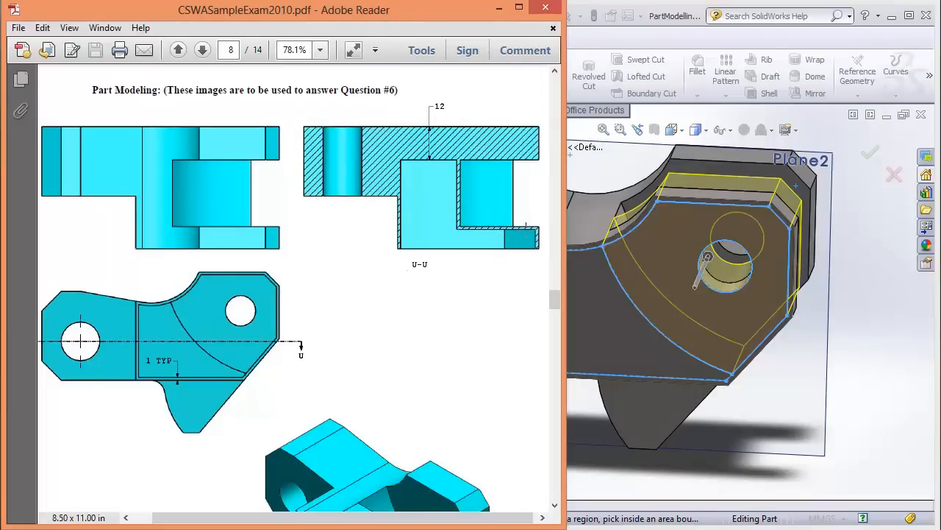
pyautogui.moveTo(542, 70)
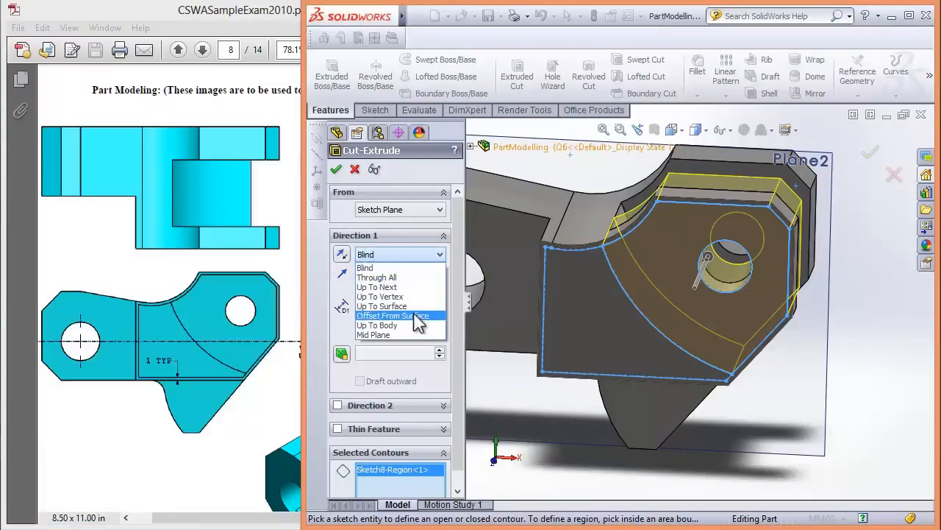
pyautogui.click(392, 316)
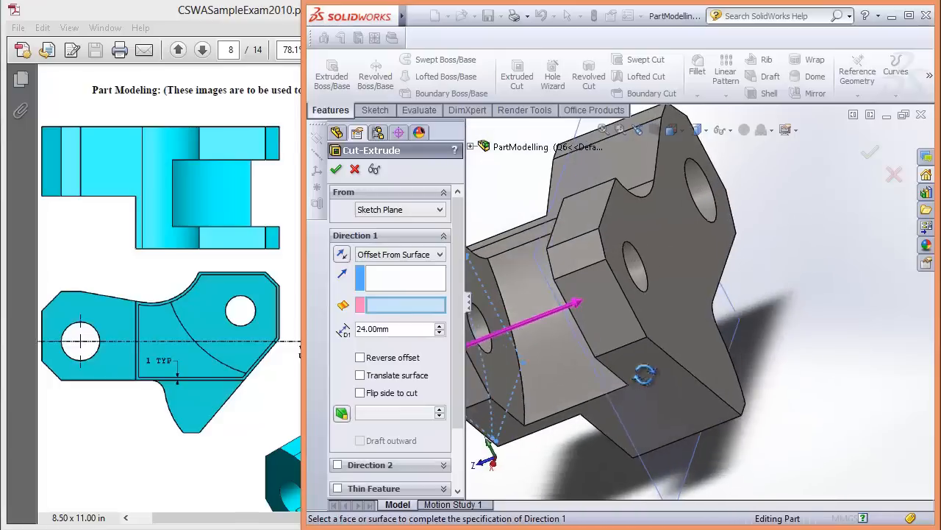
pyautogui.click(514, 324)
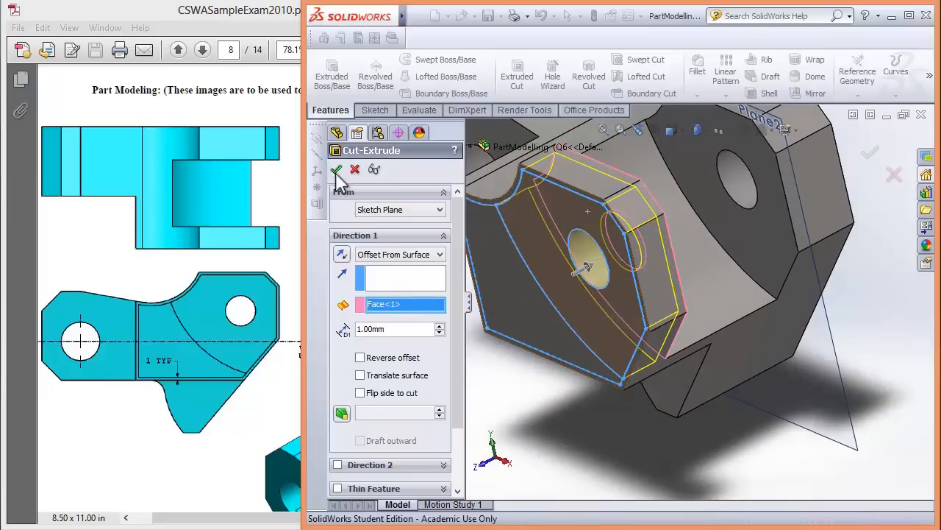
pyautogui.click(337, 169)
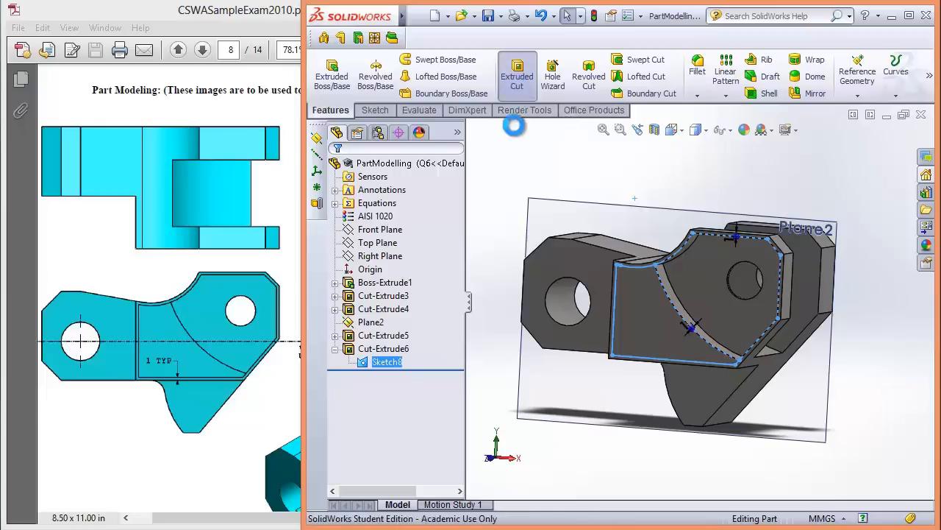
# - Try a second Sketch8 cut with blind depth, then cancel it
pyautogui.click(517, 73)
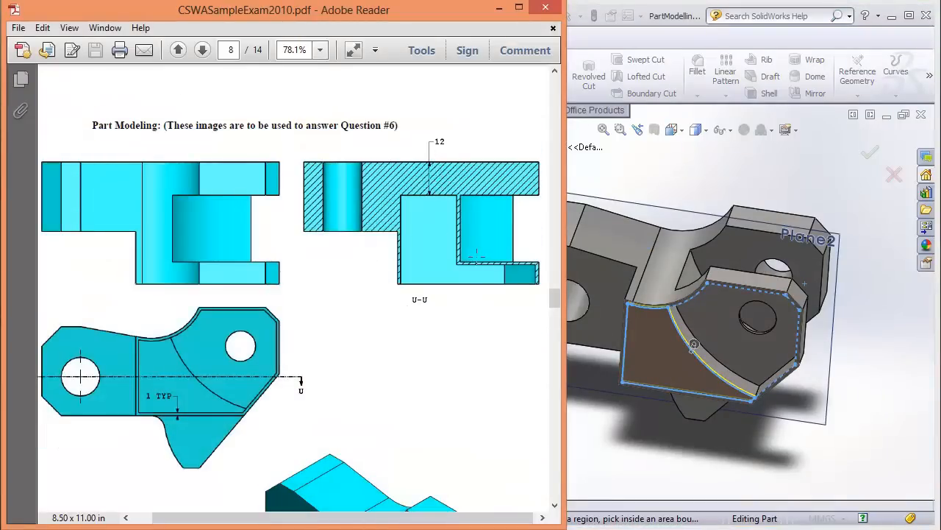
pyautogui.click(517, 75)
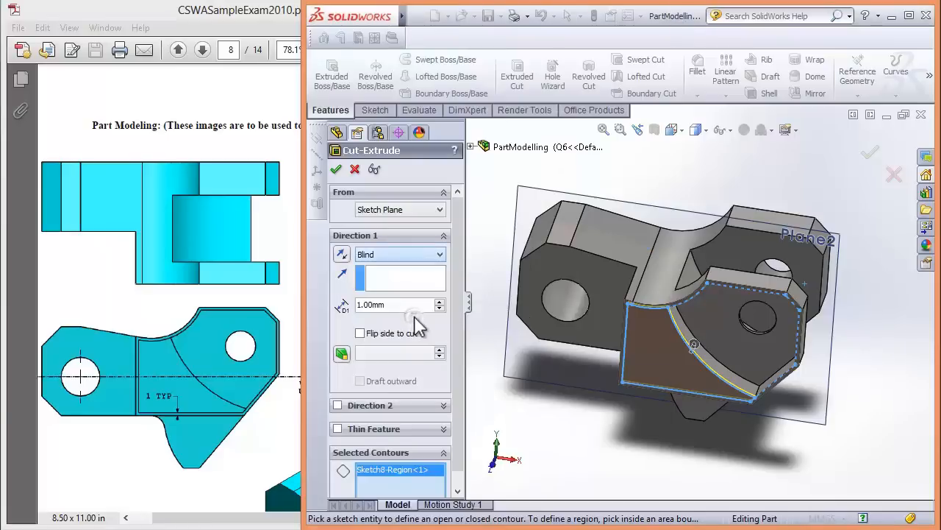
pyautogui.click(400, 254)
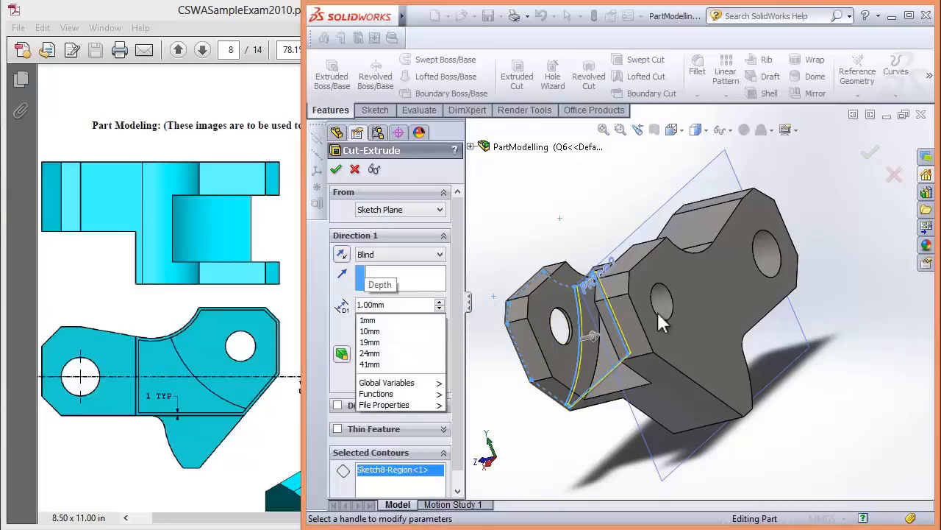
pyautogui.click(337, 169)
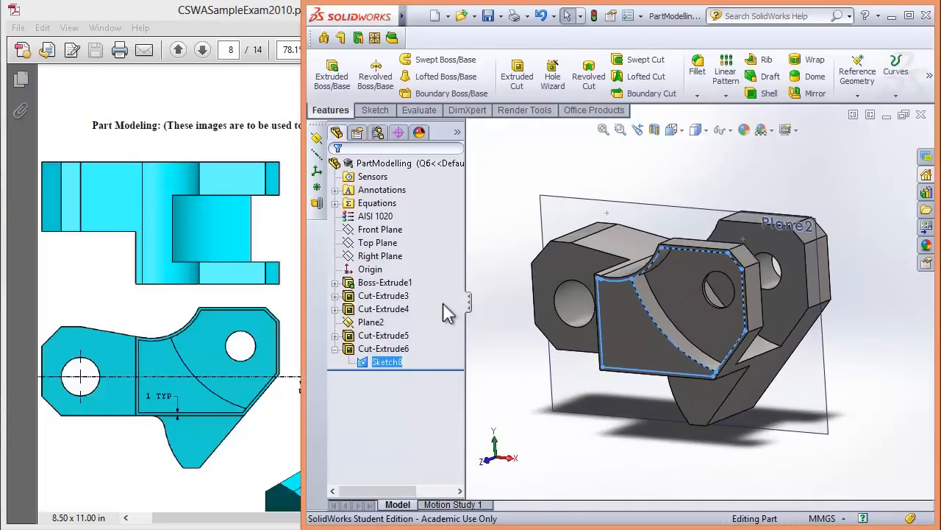
# - Start a new Sketch8 extruded cut stopping 12 mm offset from a face
pyautogui.click(517, 76)
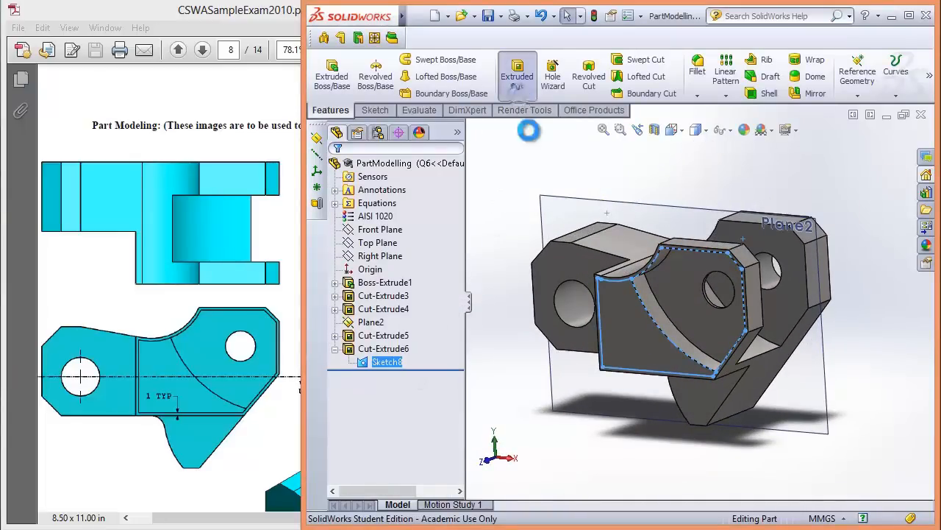
pyautogui.click(517, 74)
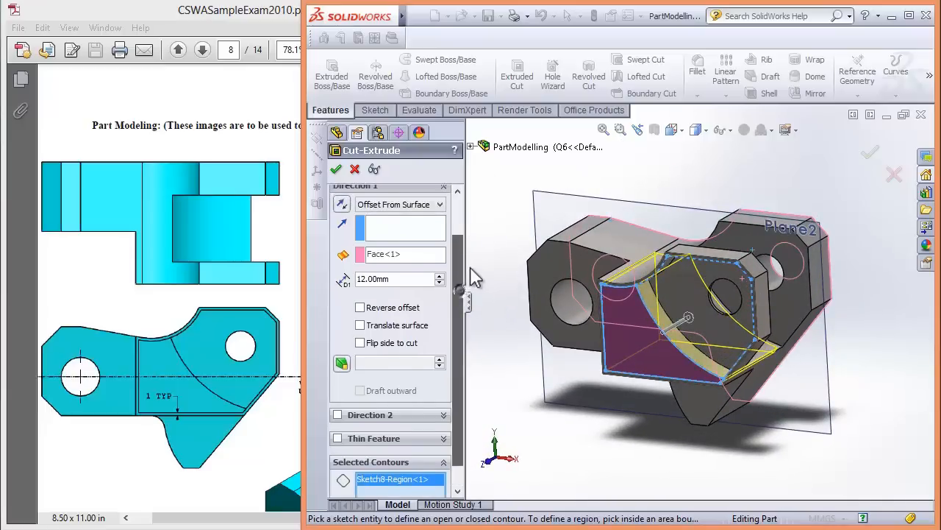
pyautogui.scroll(3)
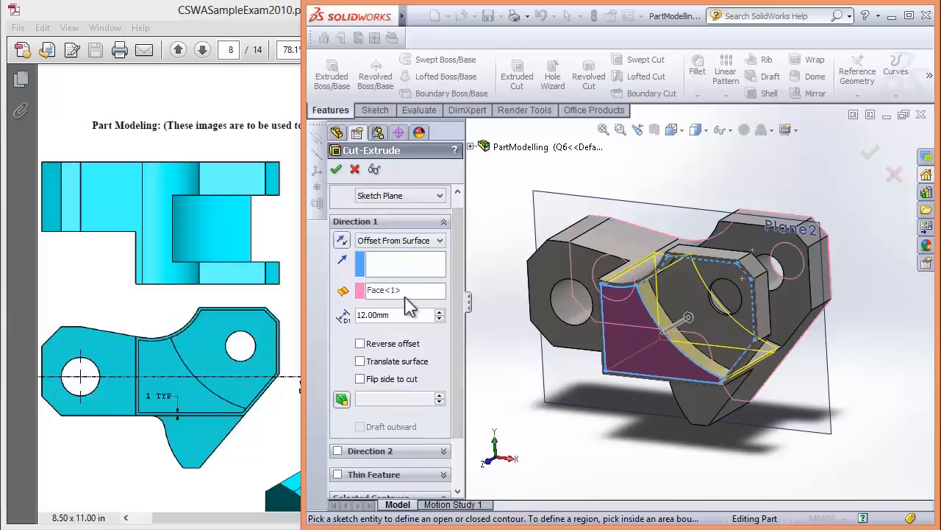
pyautogui.moveTo(522, 323)
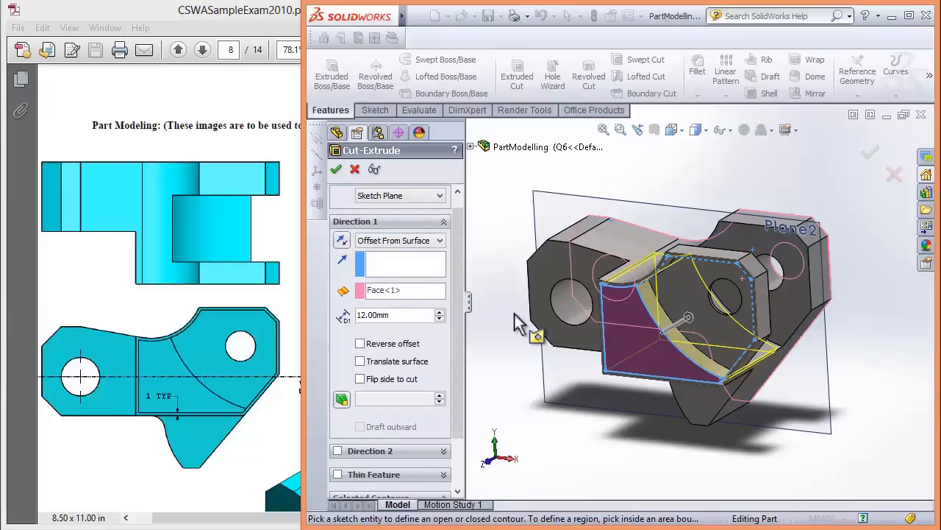
pyautogui.scroll(-3)
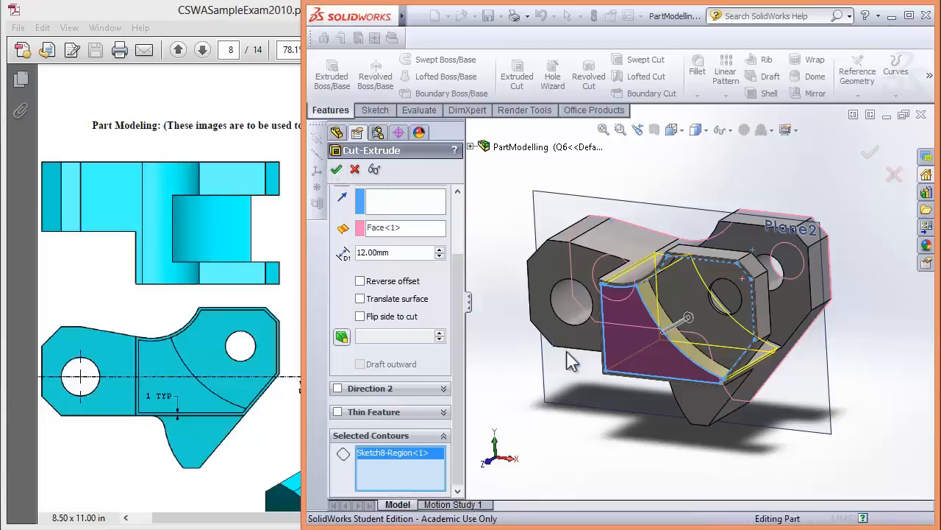
# - Accept the 12 mm offset-from-face cut, creating Cut-Extrude7
pyautogui.click(337, 169)
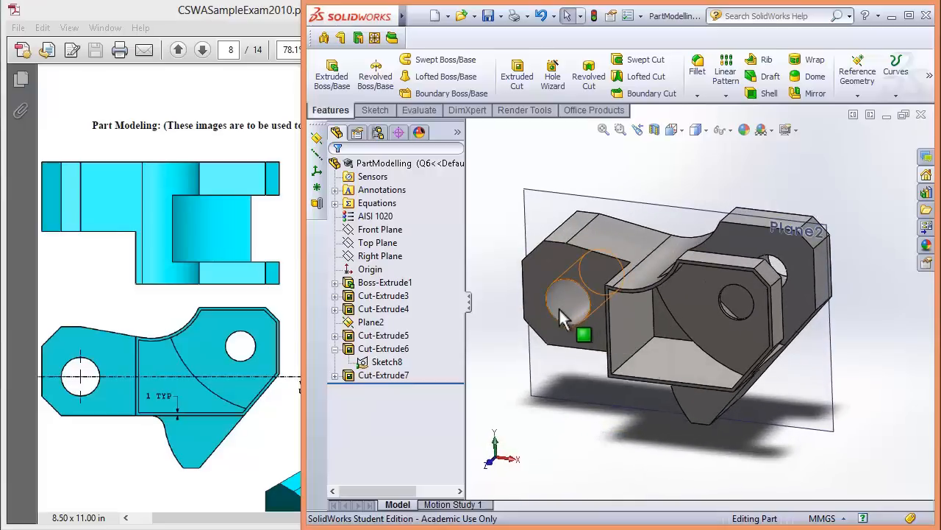
pyautogui.moveTo(375, 37)
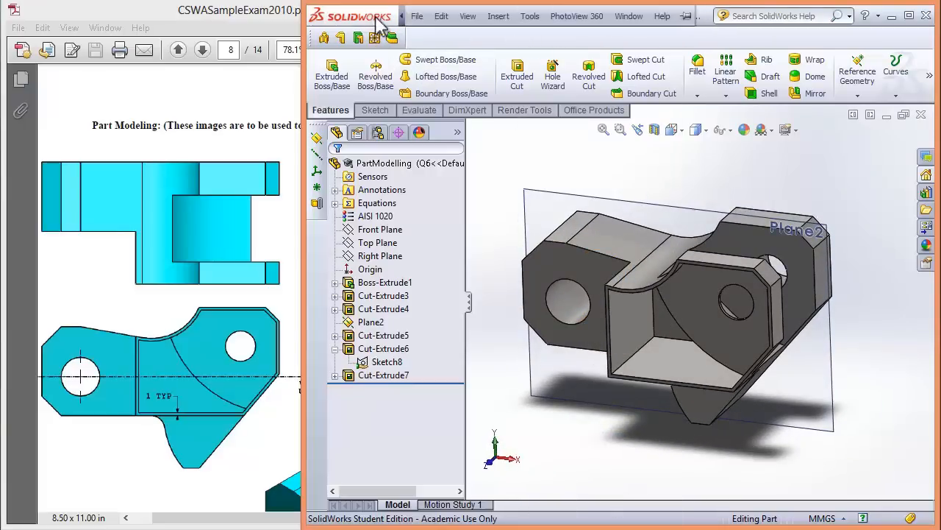
# - Calculate the hollowed part's mass with Tools > Mass Properties
pyautogui.click(530, 15)
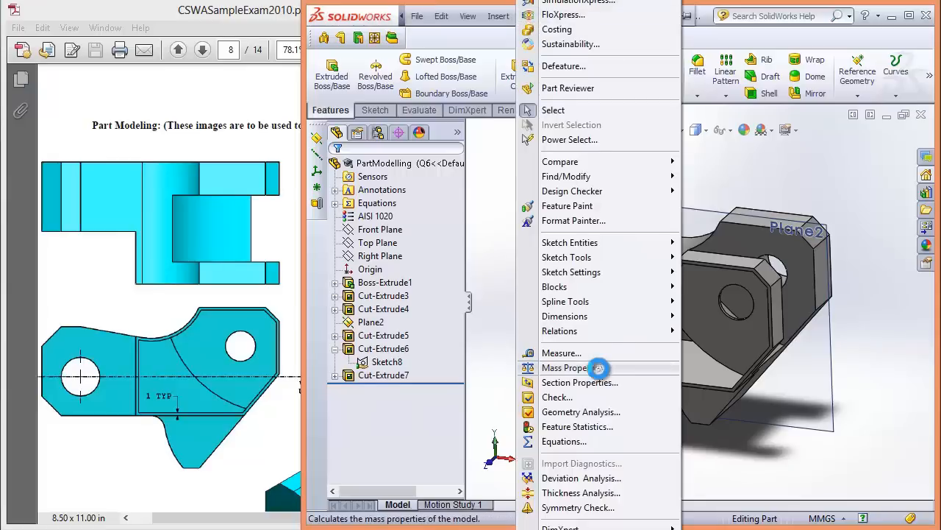
pyautogui.click(573, 368)
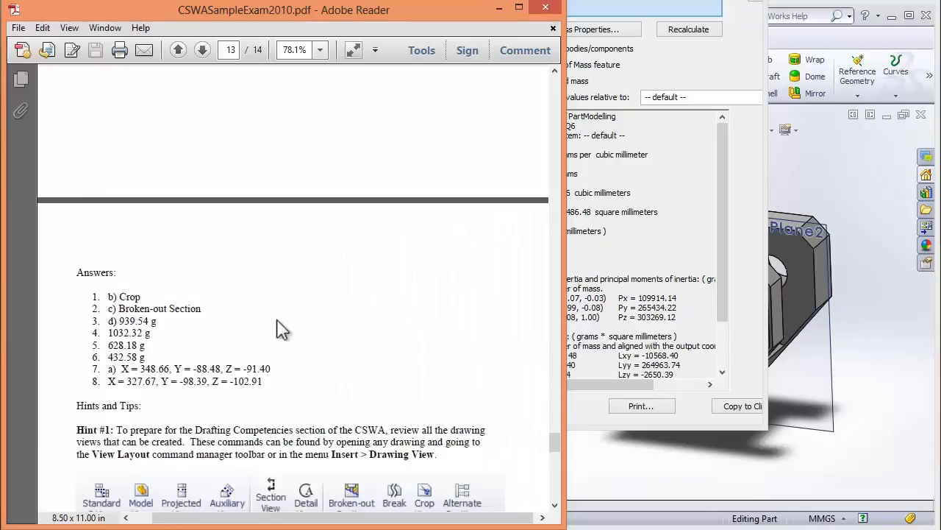
pyautogui.moveTo(588, 293)
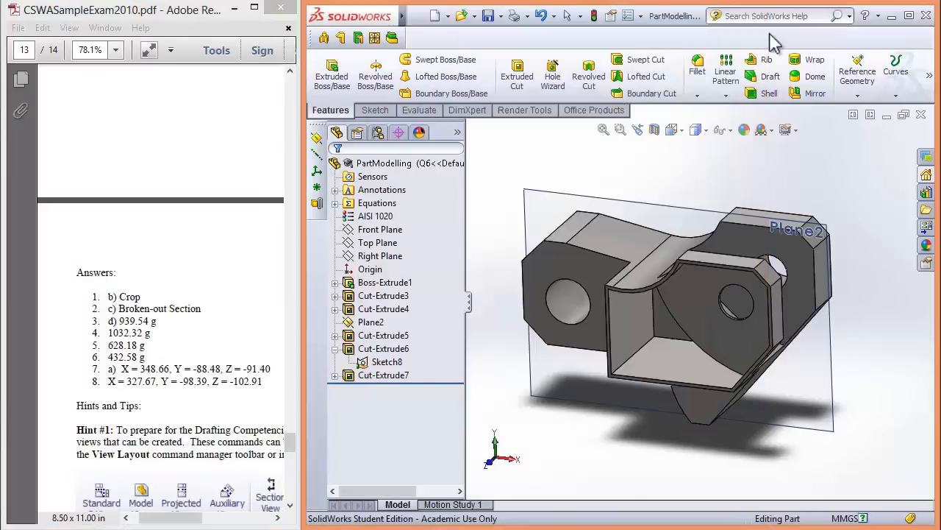
pyautogui.moveTo(508, 265)
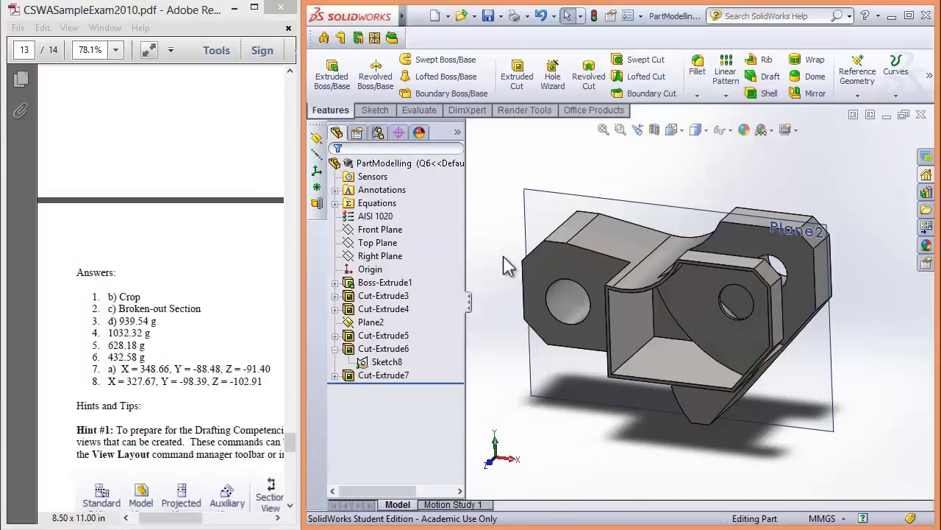
# - Preview configurations Q5 and Q4 in the ConfigurationManager, then return to the feature tree
pyautogui.click(357, 133)
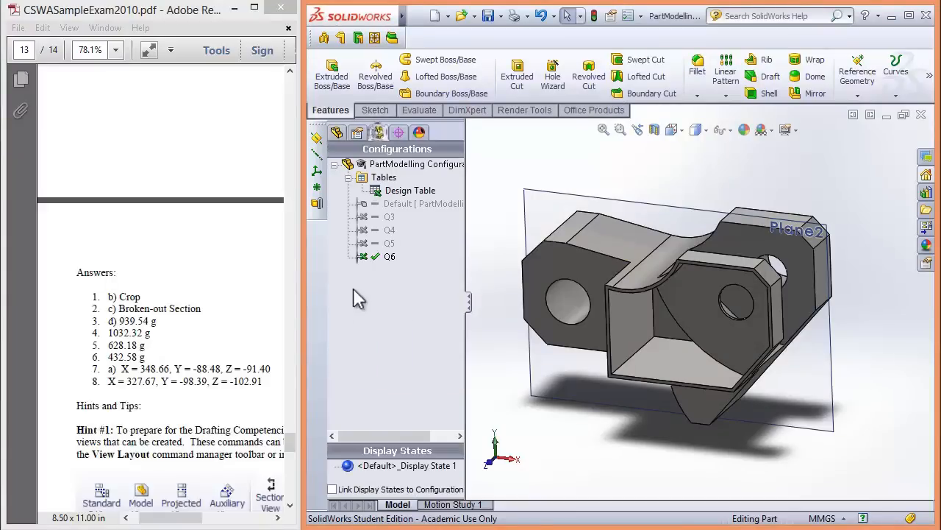
pyautogui.click(389, 242)
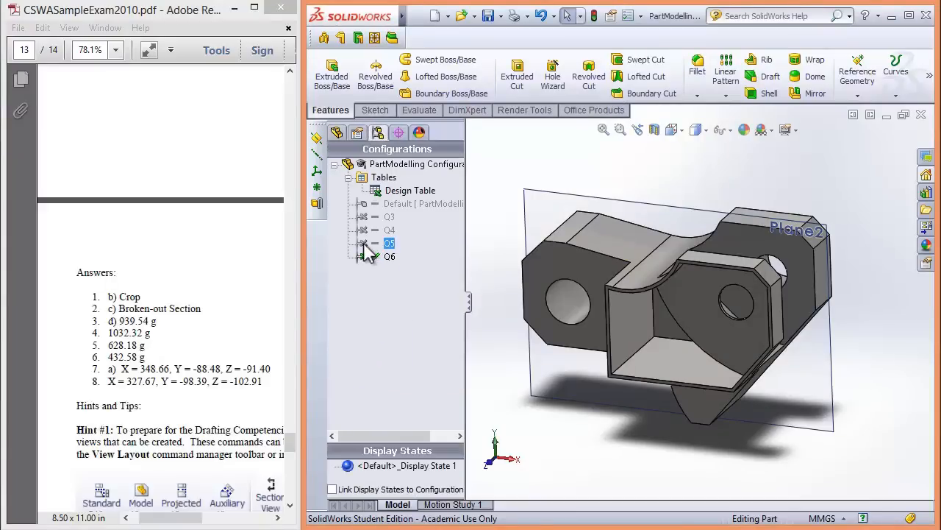
pyautogui.click(362, 243)
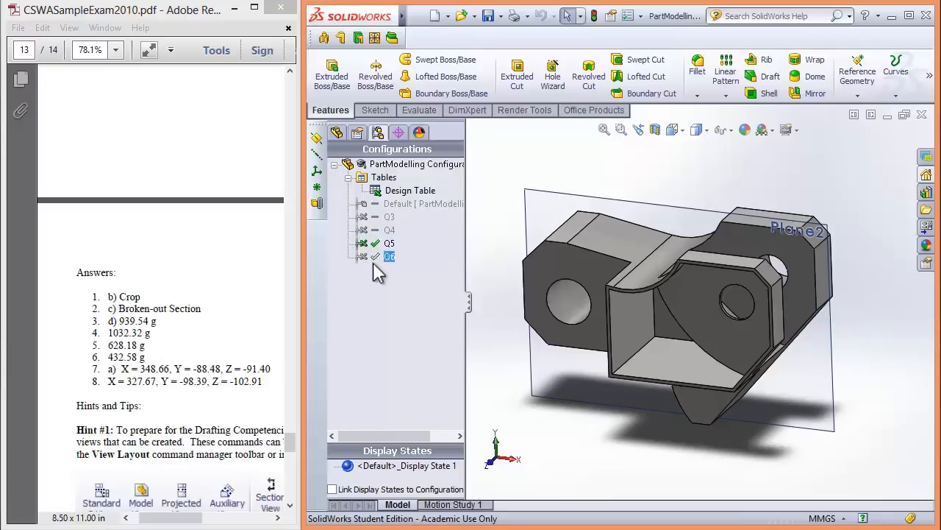
pyautogui.doubleClick(390, 230)
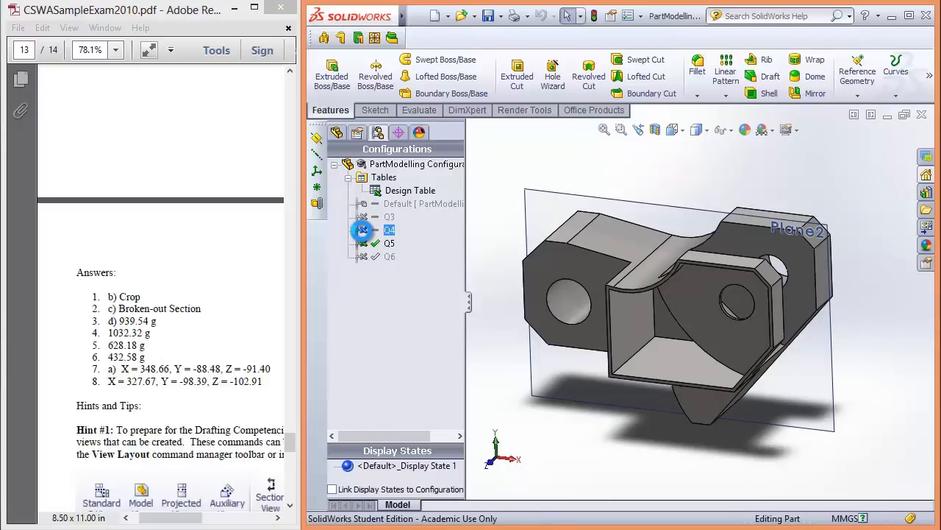
pyautogui.doubleClick(389, 230)
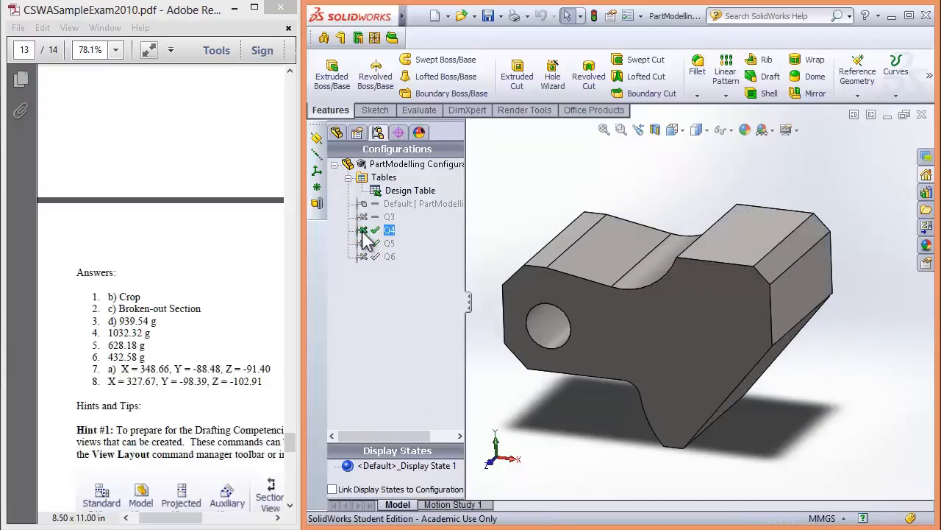
pyautogui.click(390, 242)
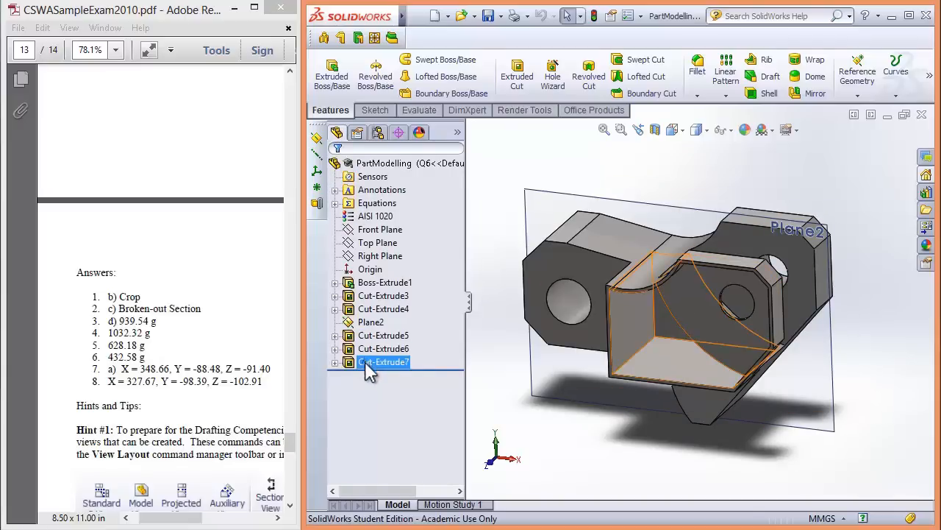
# - Suppress Cut-Extrude6 and Cut-Extrude7 in Default, Q3, Q4 and Q5 via Configure Feature
pyautogui.rightClick(385, 361)
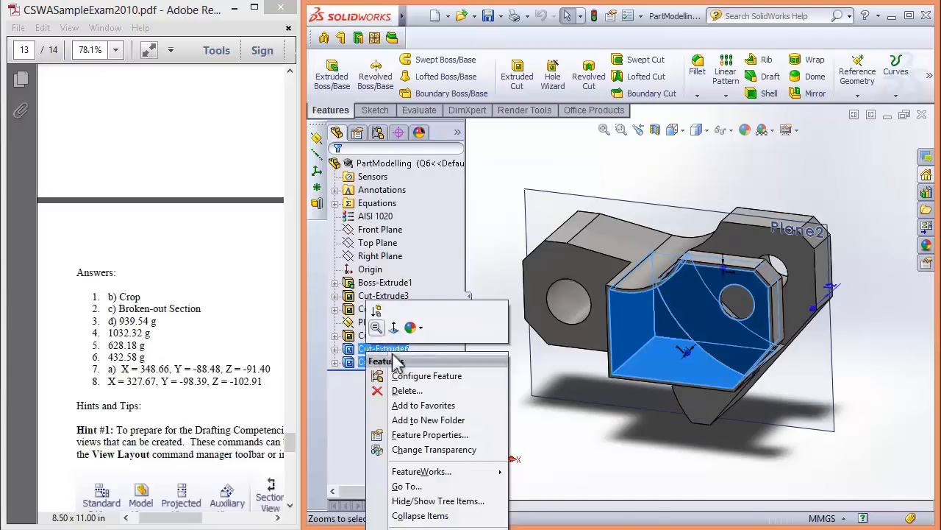
pyautogui.click(427, 375)
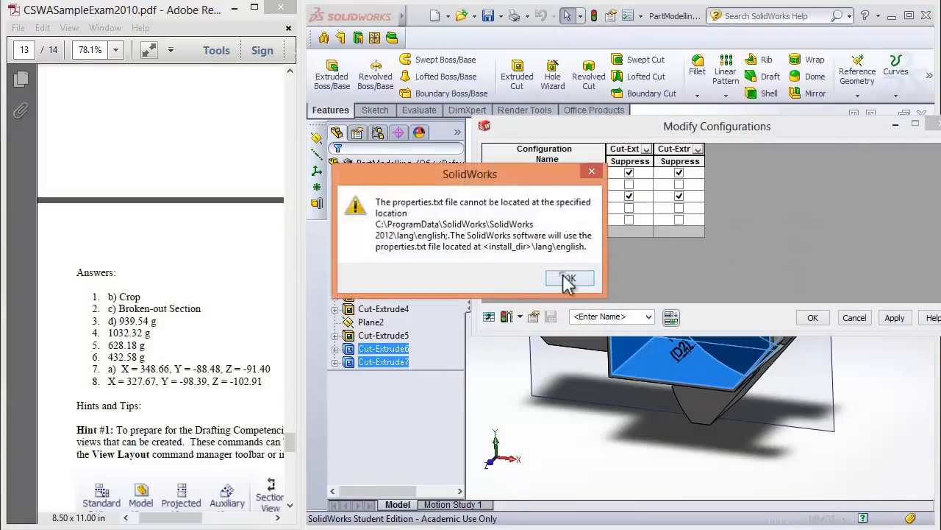
pyautogui.click(570, 278)
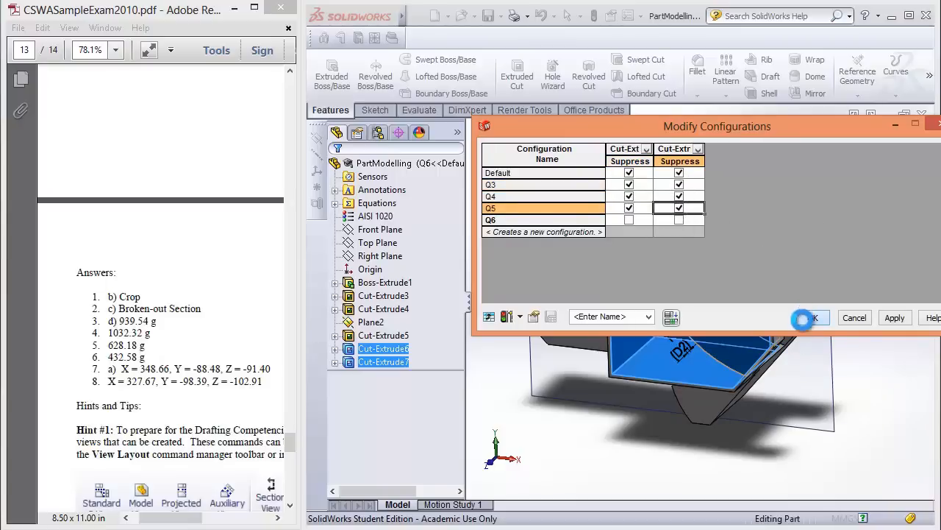
pyautogui.click(808, 317)
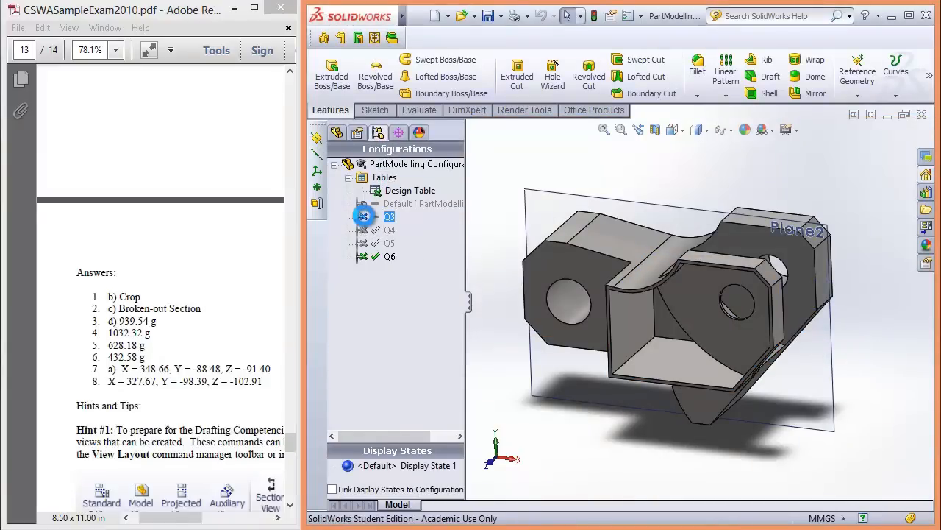
pyautogui.doubleClick(390, 230)
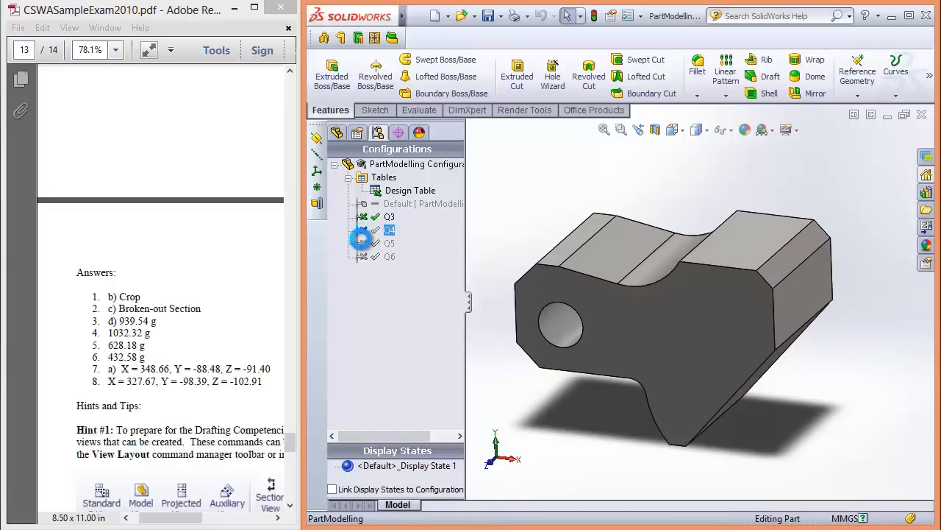
pyautogui.doubleClick(390, 243)
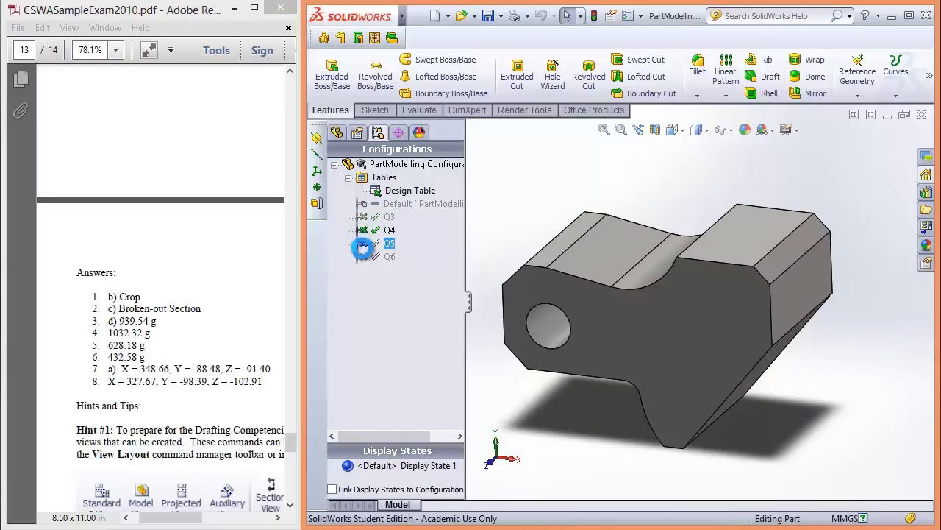
pyautogui.doubleClick(389, 256)
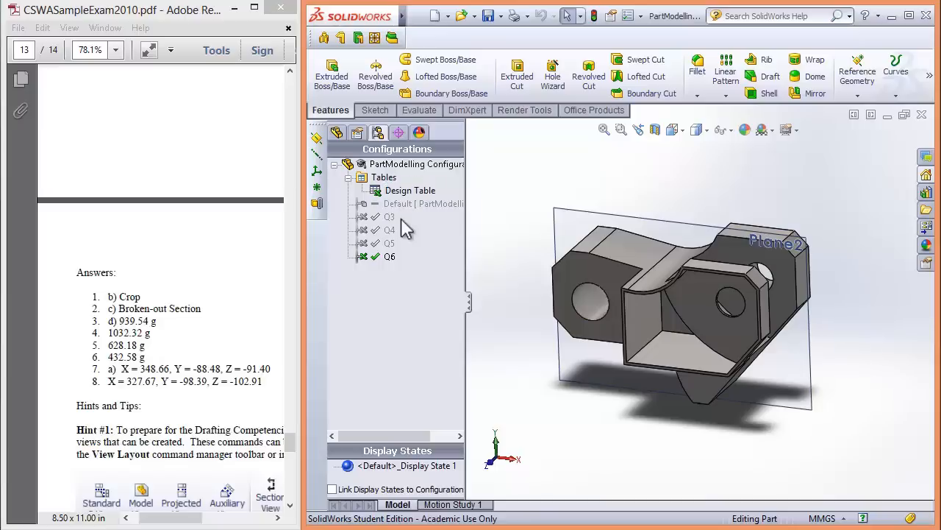
pyautogui.moveTo(522, 261)
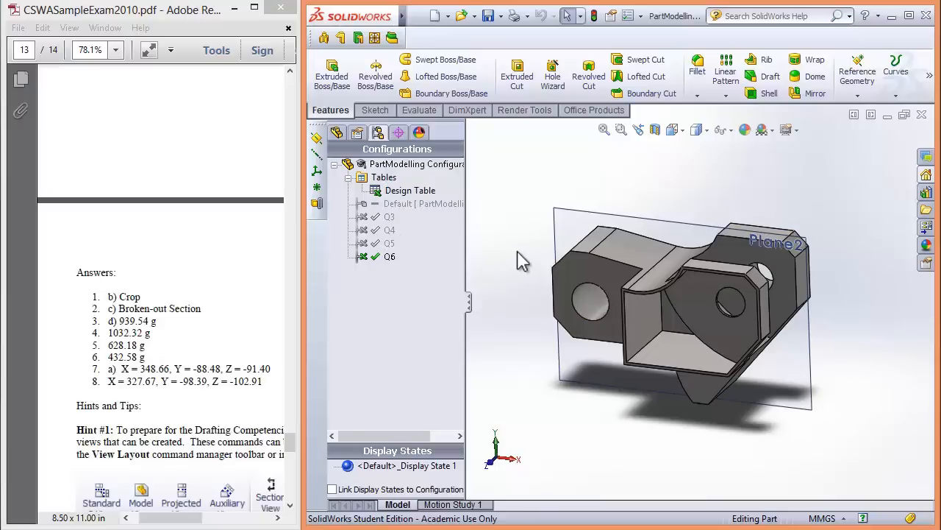